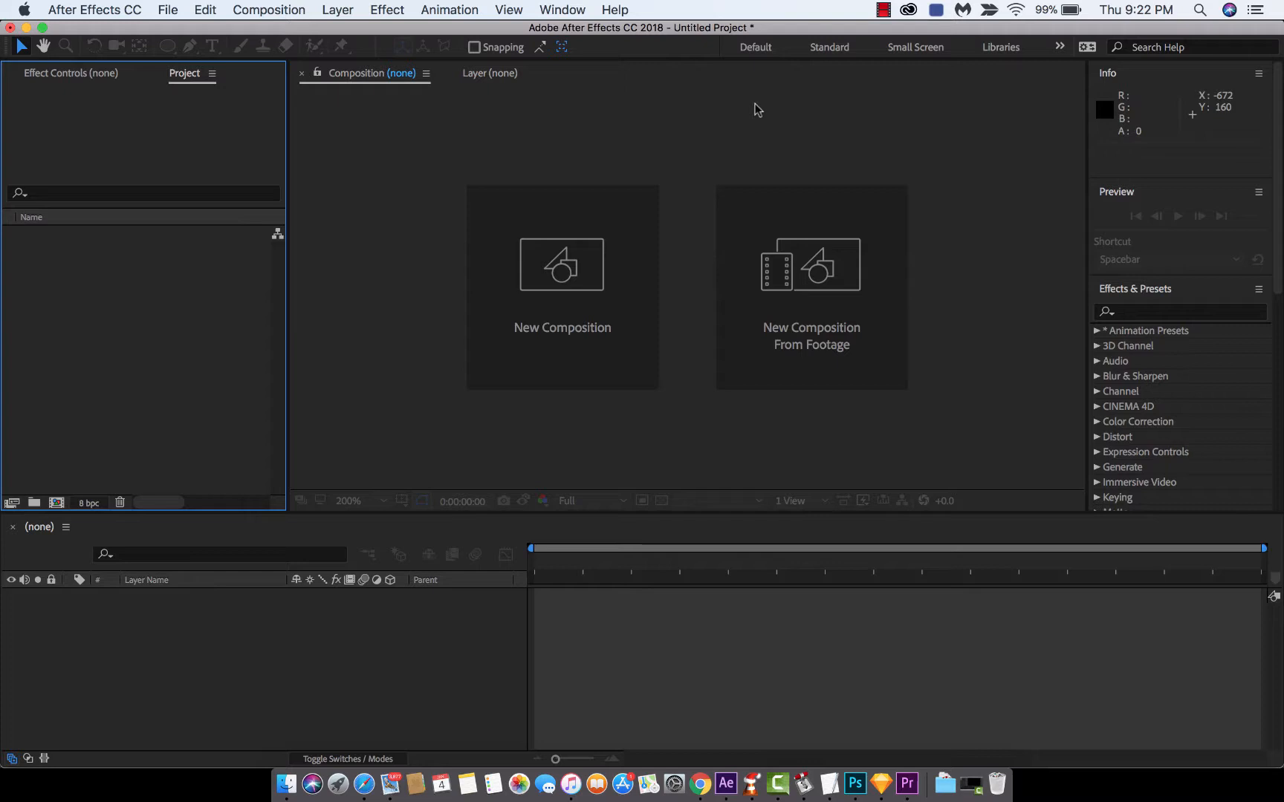
mouse_move(651, 126)
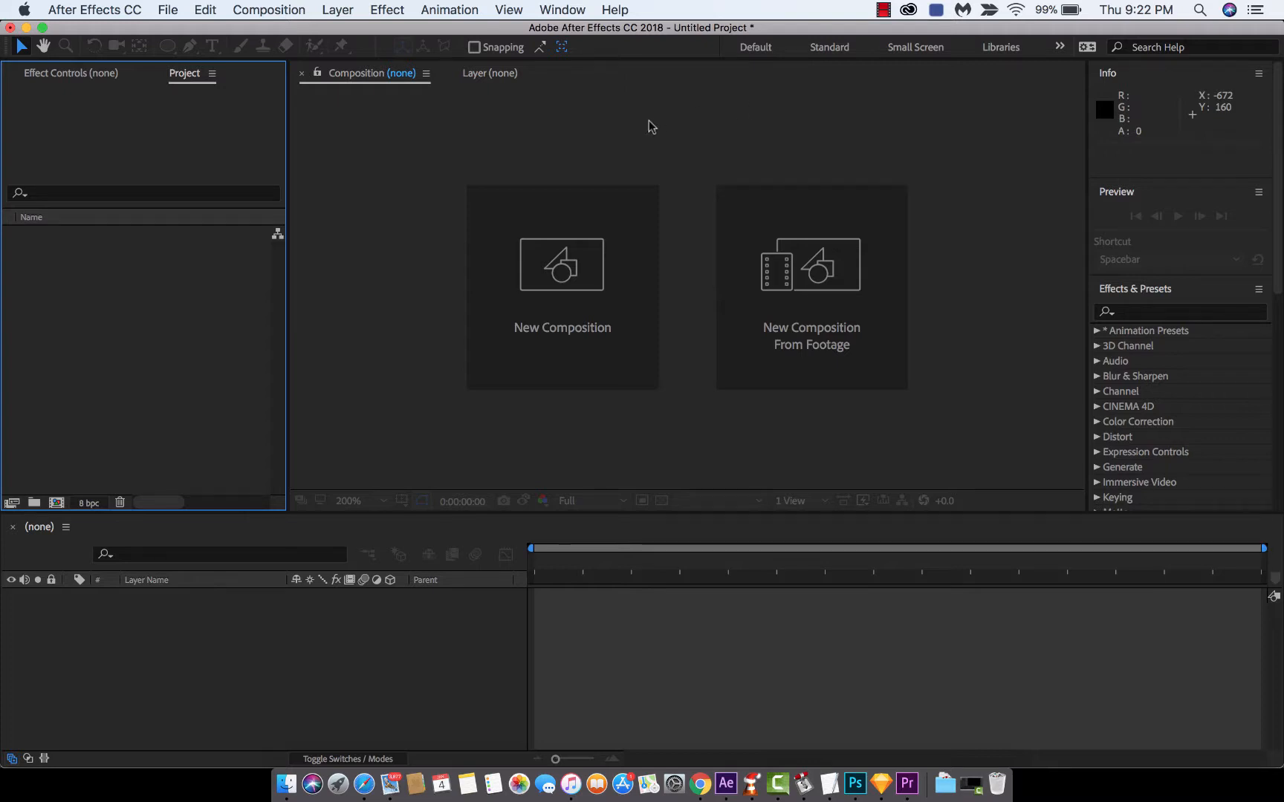
mouse_move(597, 263)
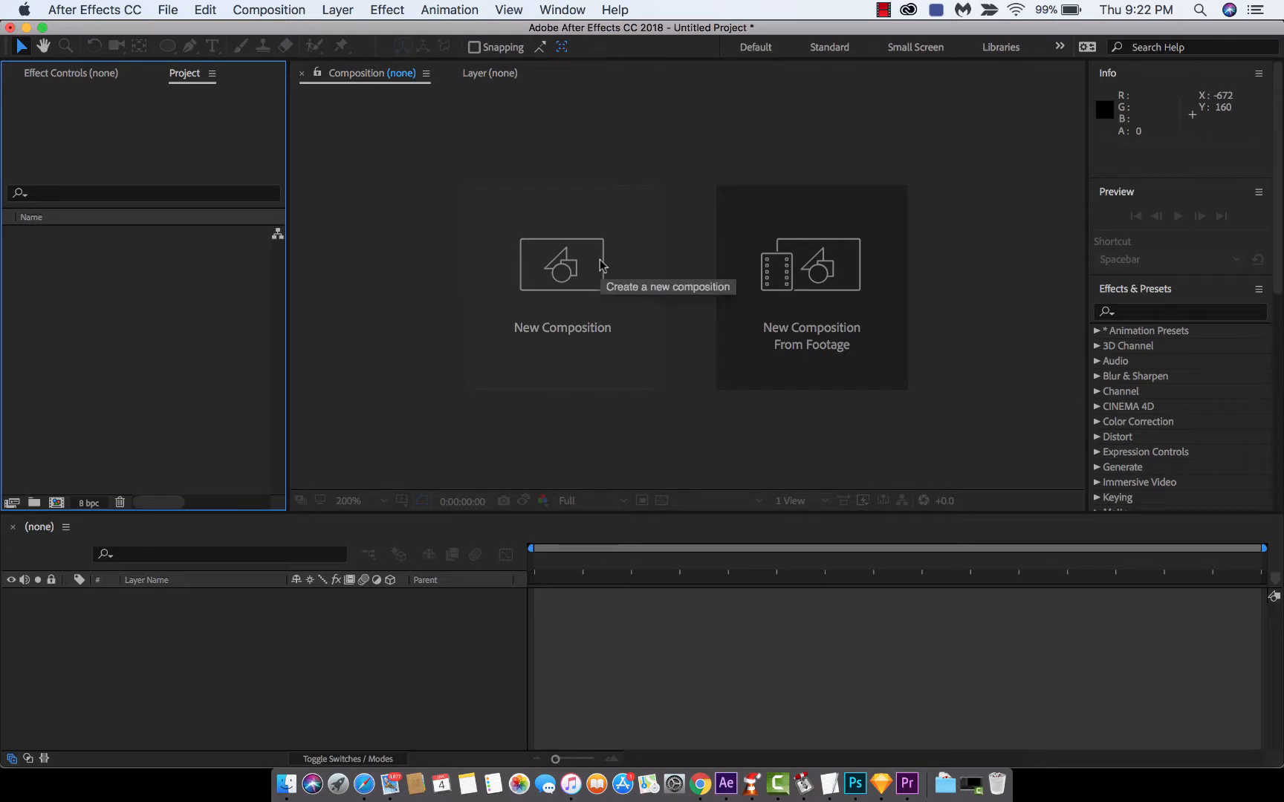
Step: Start a new composition using the HDTV 1080 24 preset with a turquoise background
left_click(562, 265)
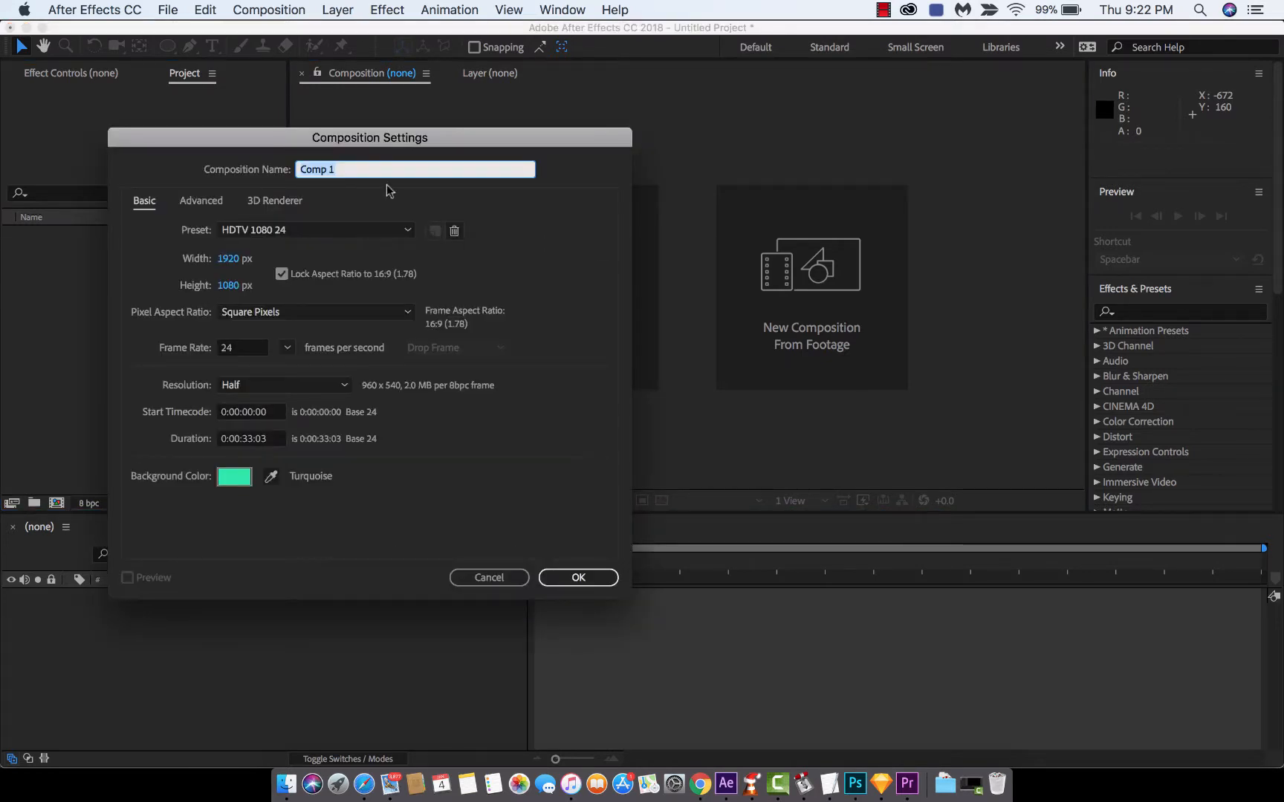
mouse_move(392, 232)
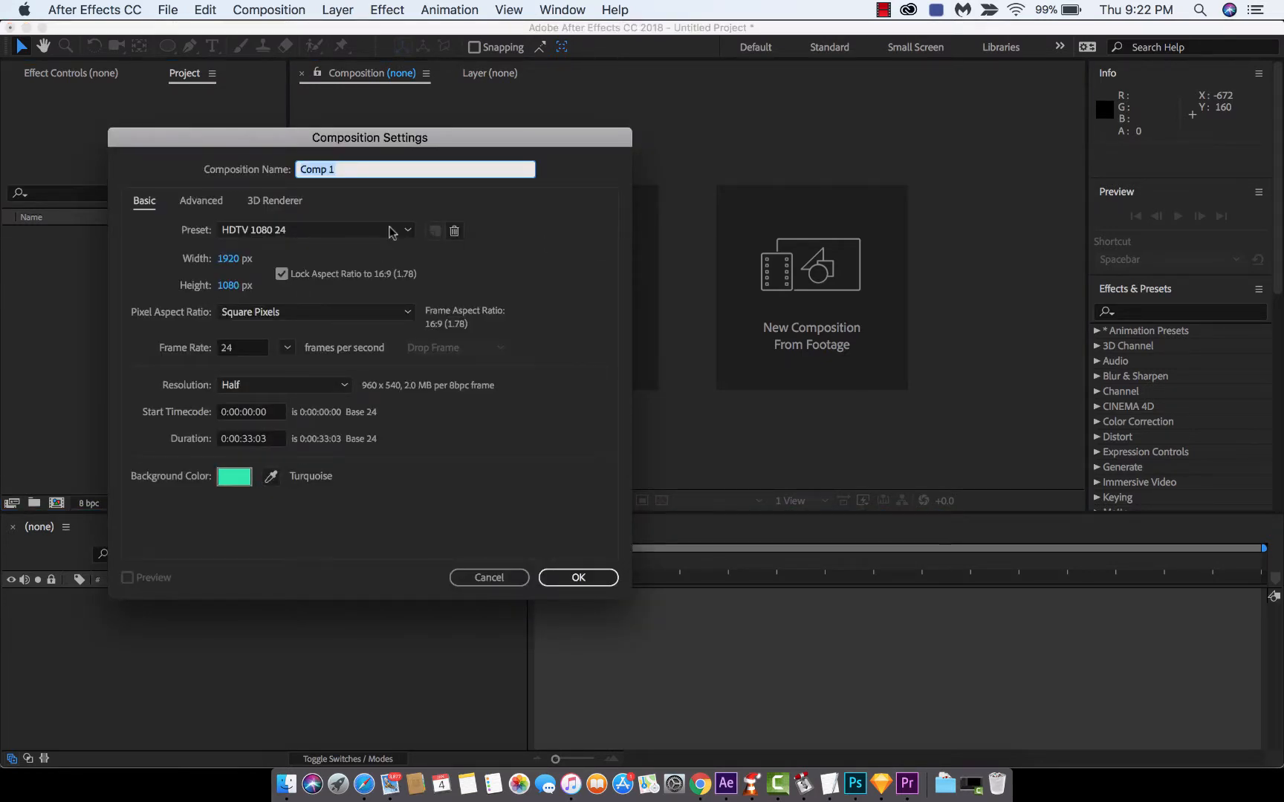
mouse_move(434, 515)
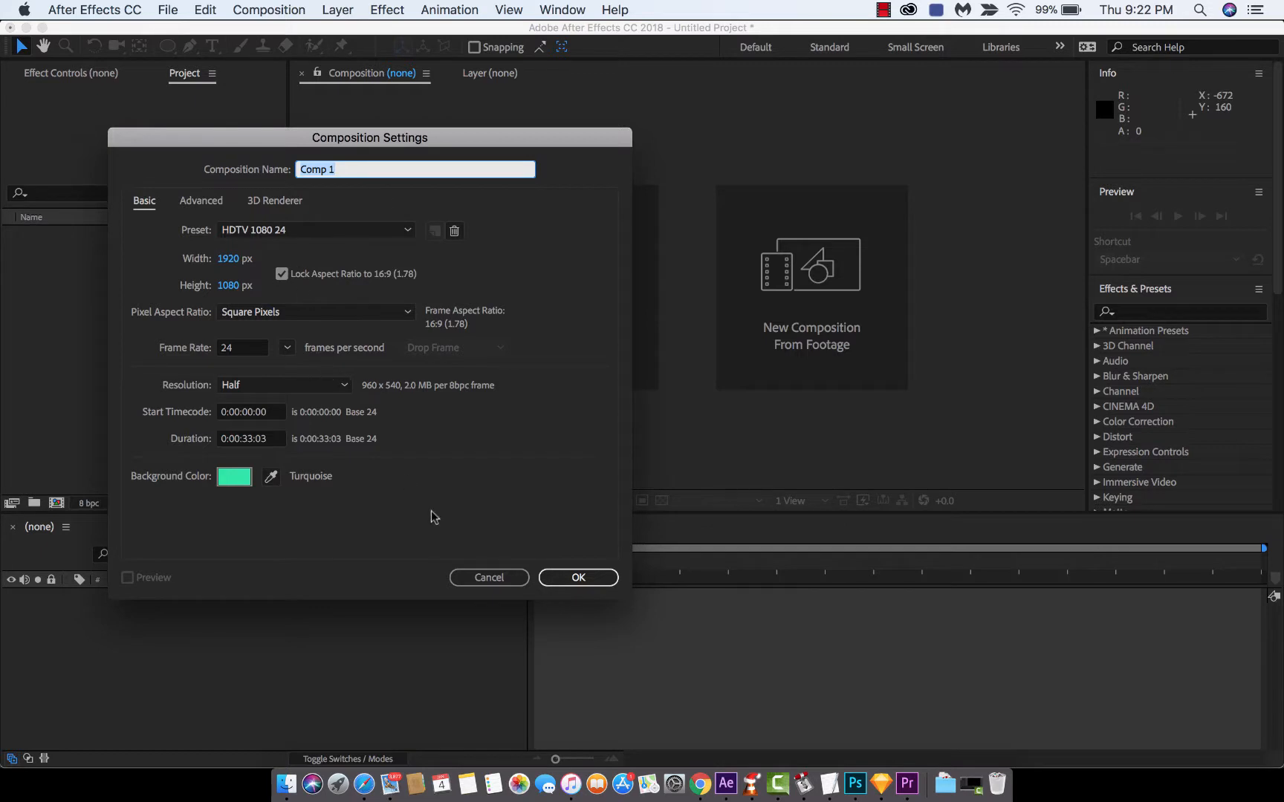
mouse_move(578, 576)
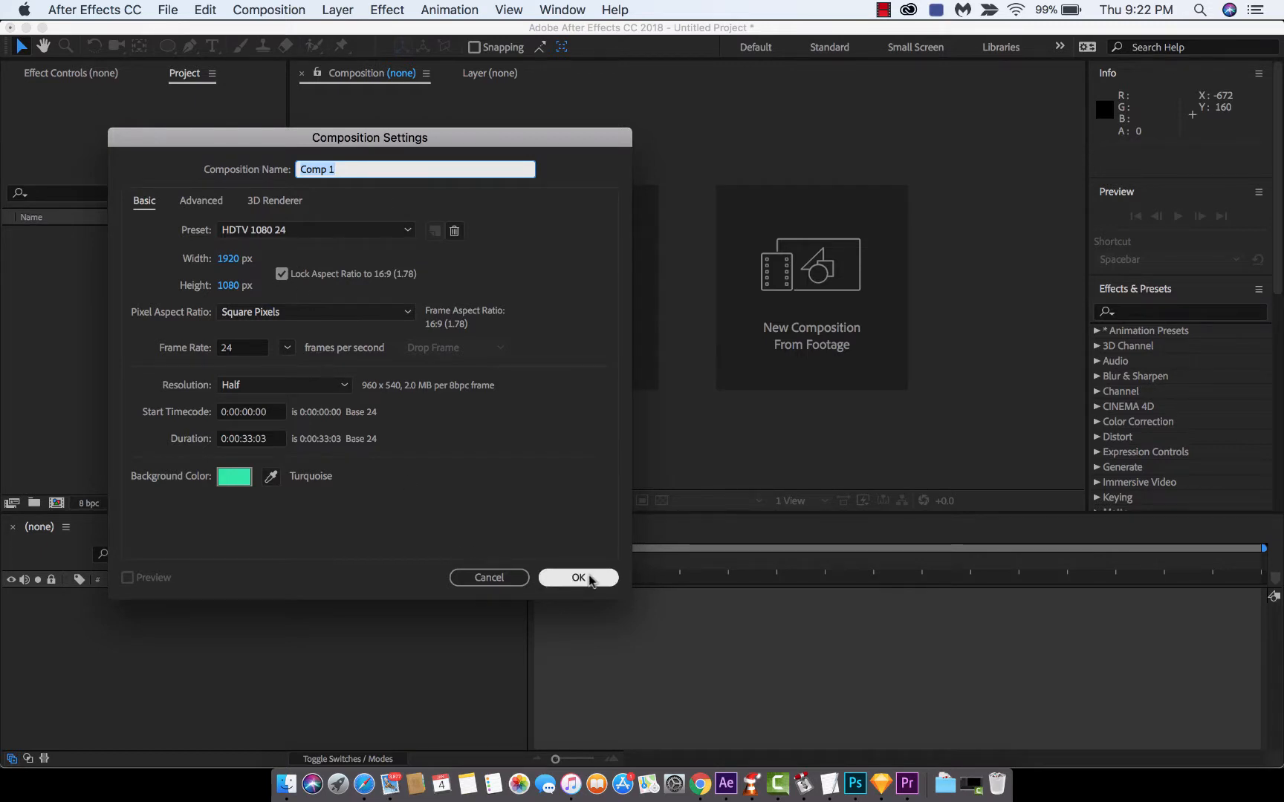
Step: Create Comp 1 and draw a white horizontal line across its middle with the Pen tool as Shape Layer 1
left_click(578, 576)
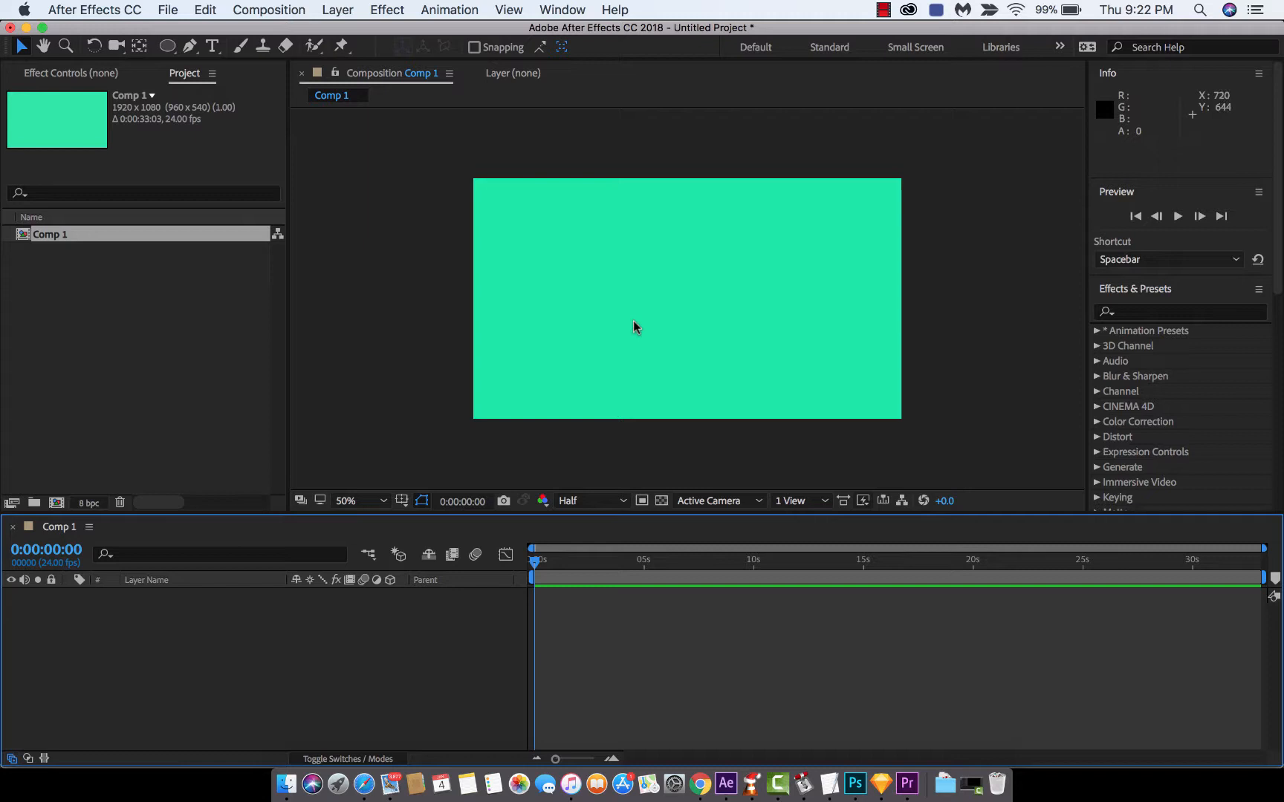
mouse_move(608, 302)
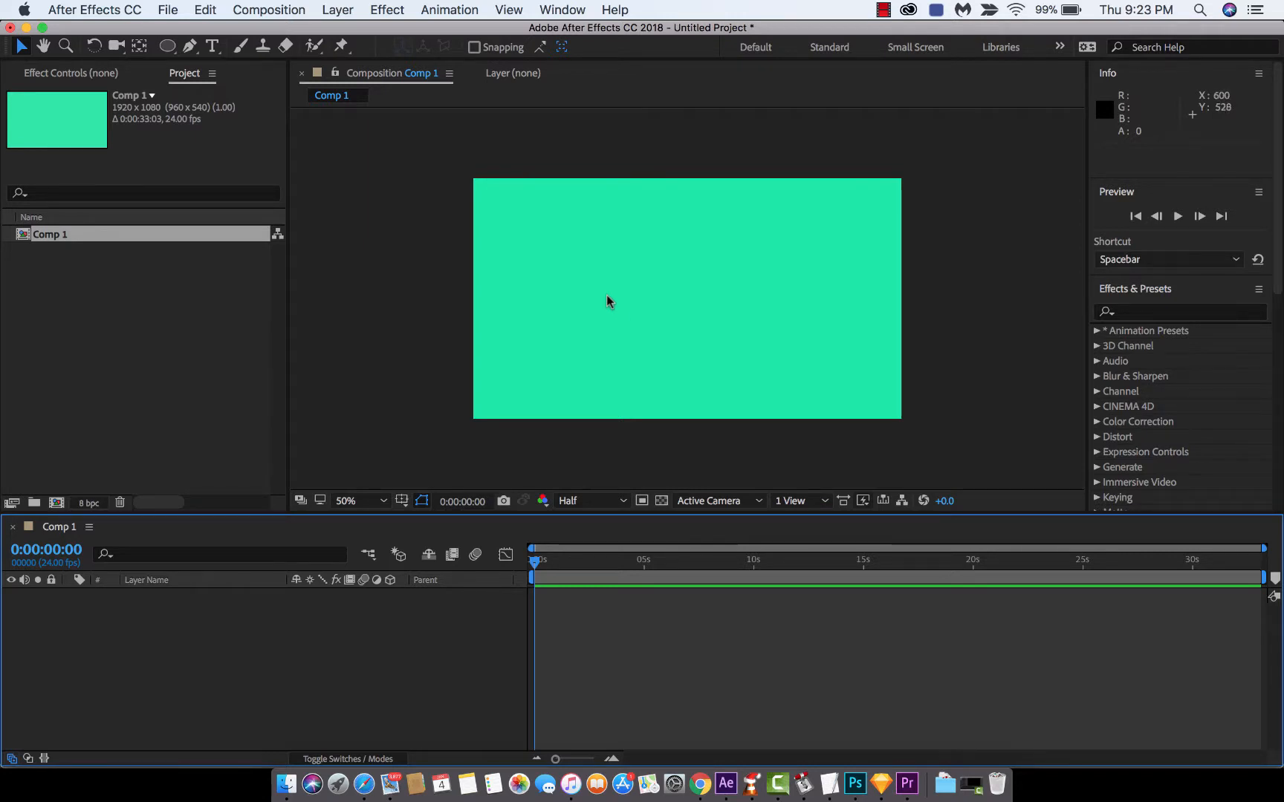
mouse_move(205, 91)
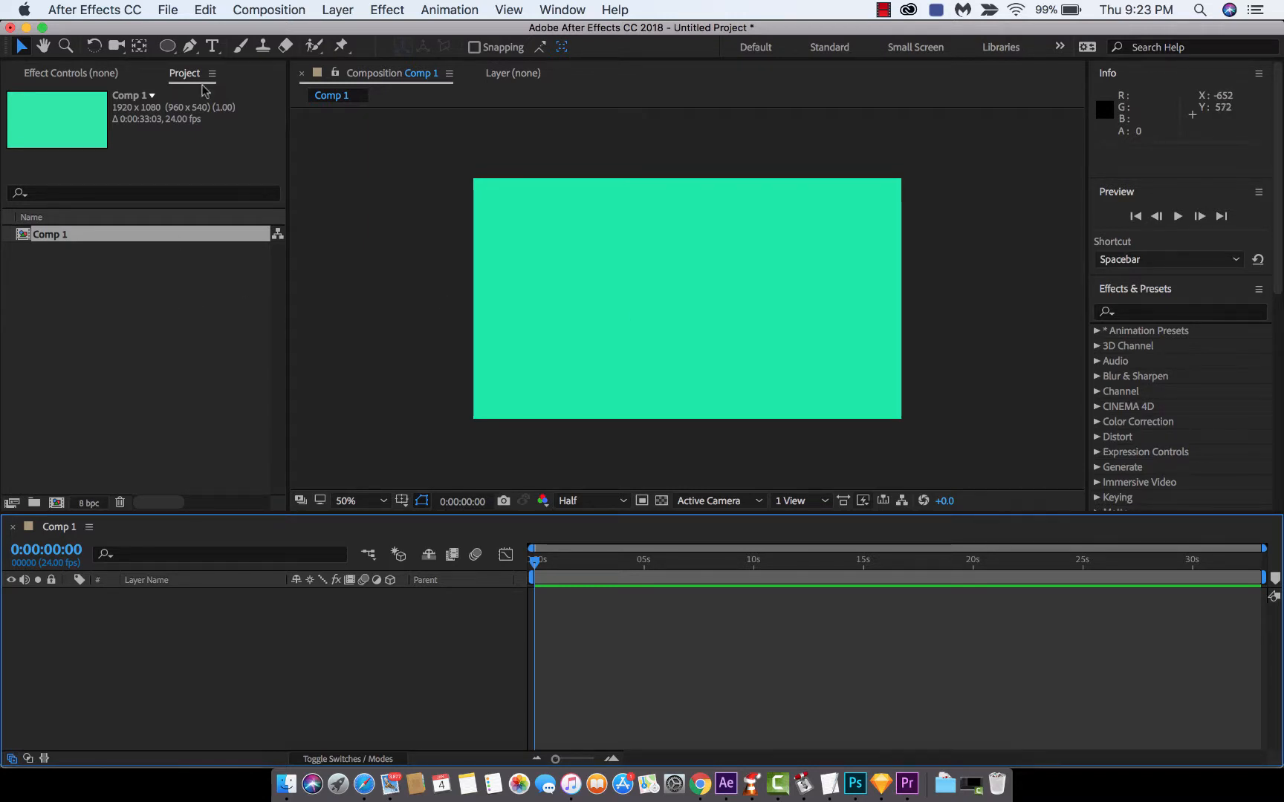
mouse_move(189, 46)
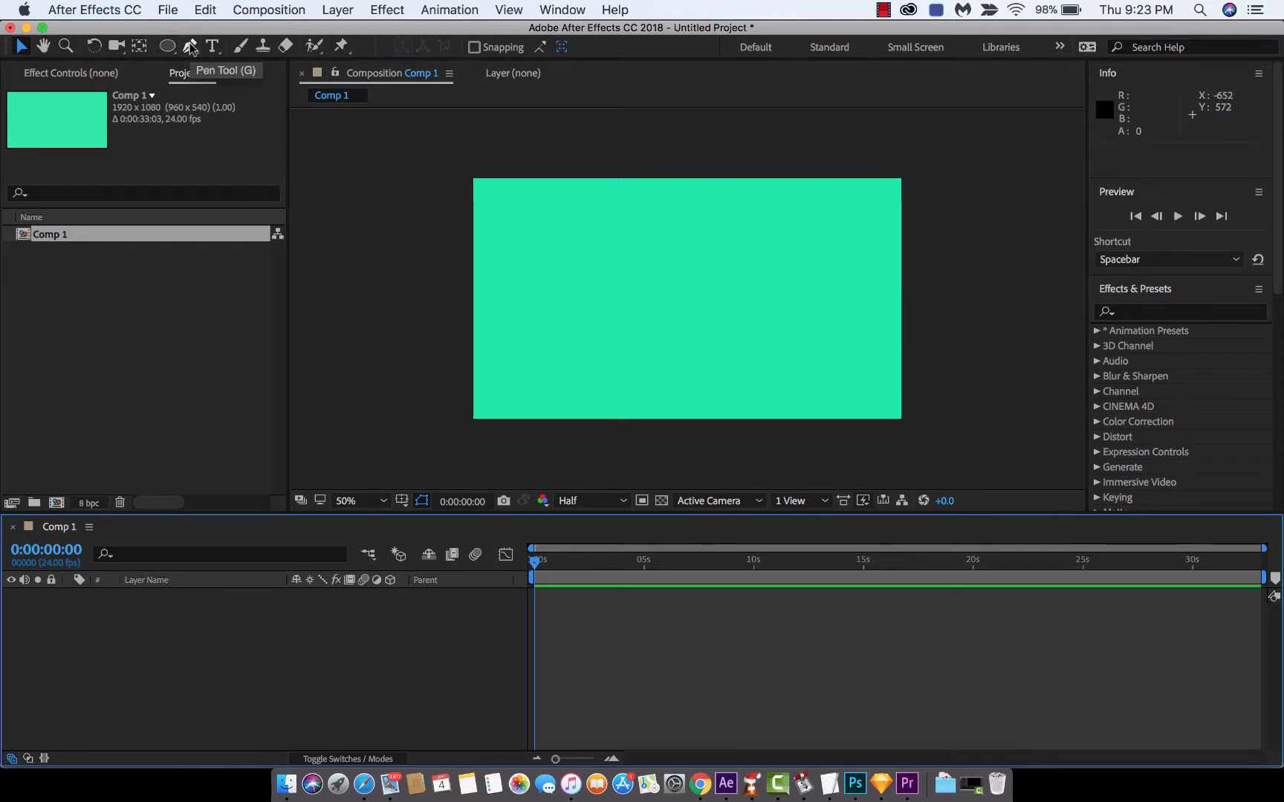
left_click(189, 46)
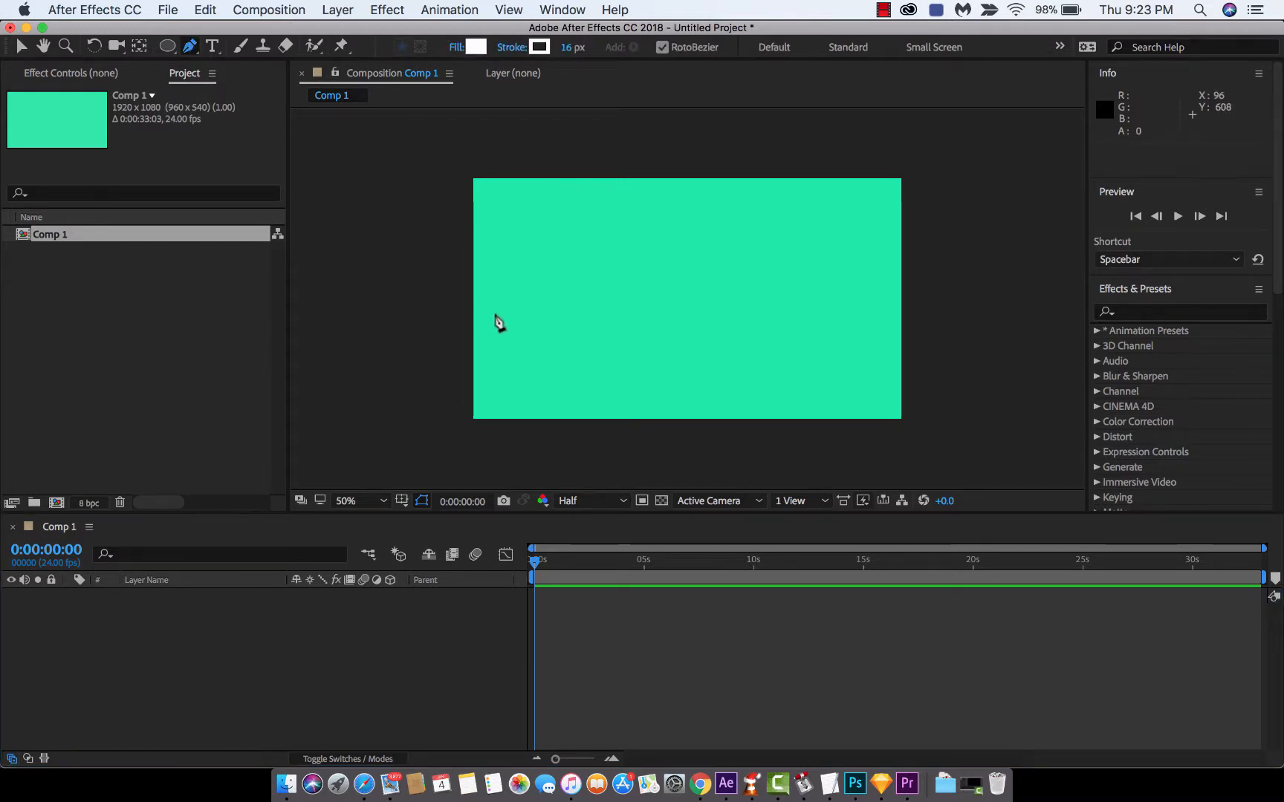
mouse_move(492, 309)
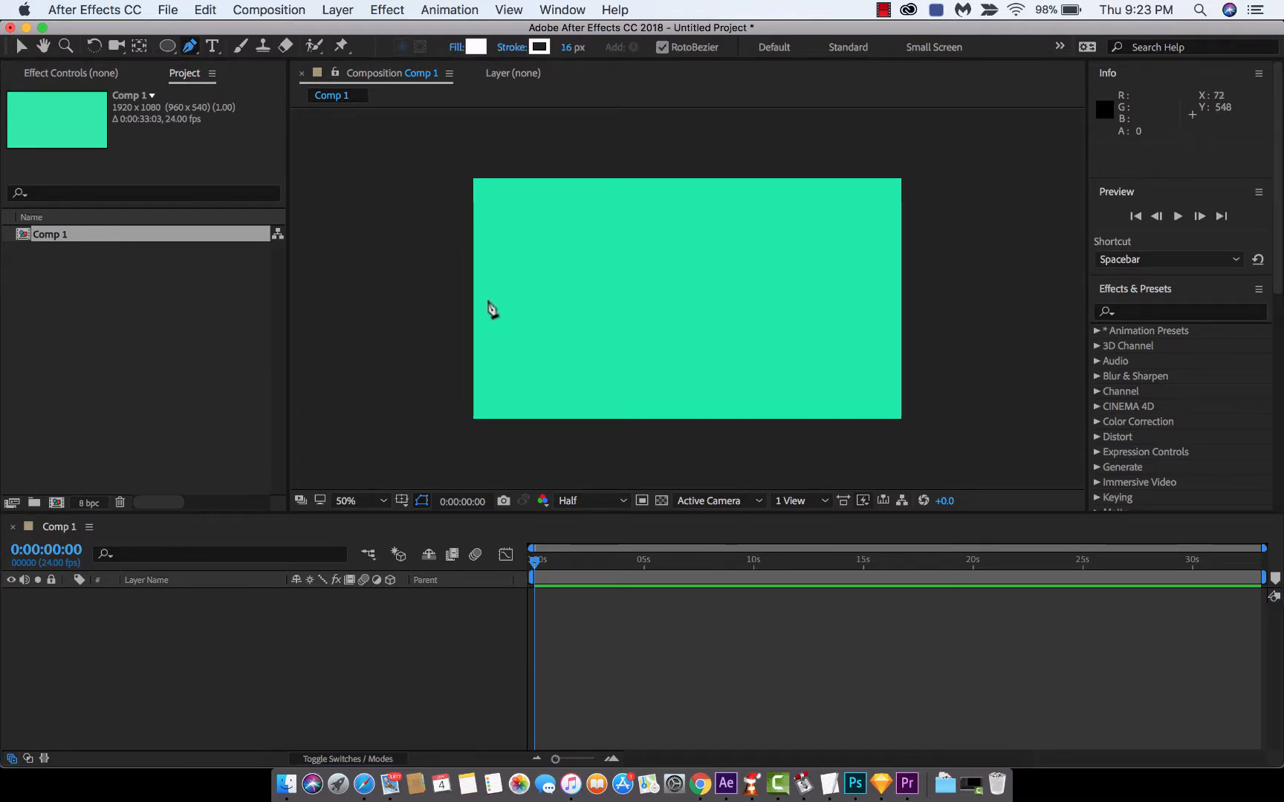
left_click(489, 297)
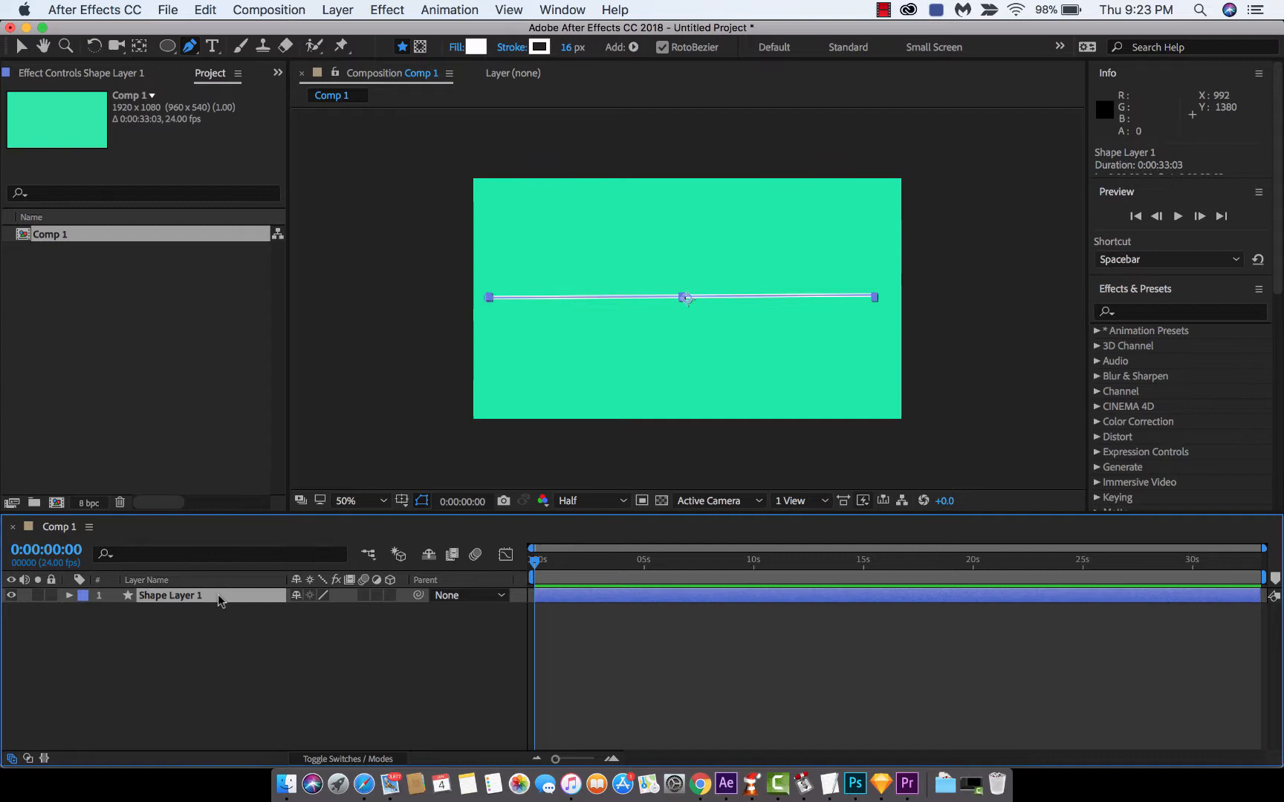
left_click(200, 630)
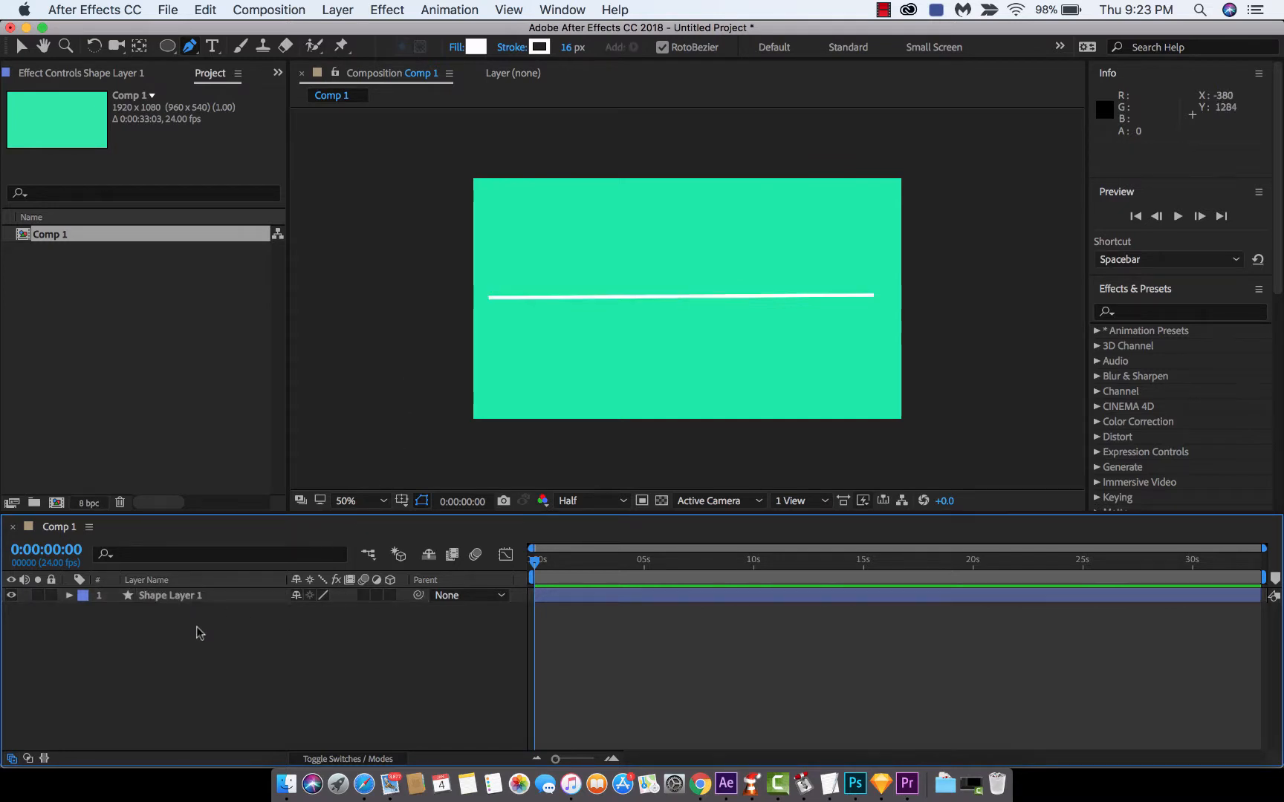
left_click(171, 596)
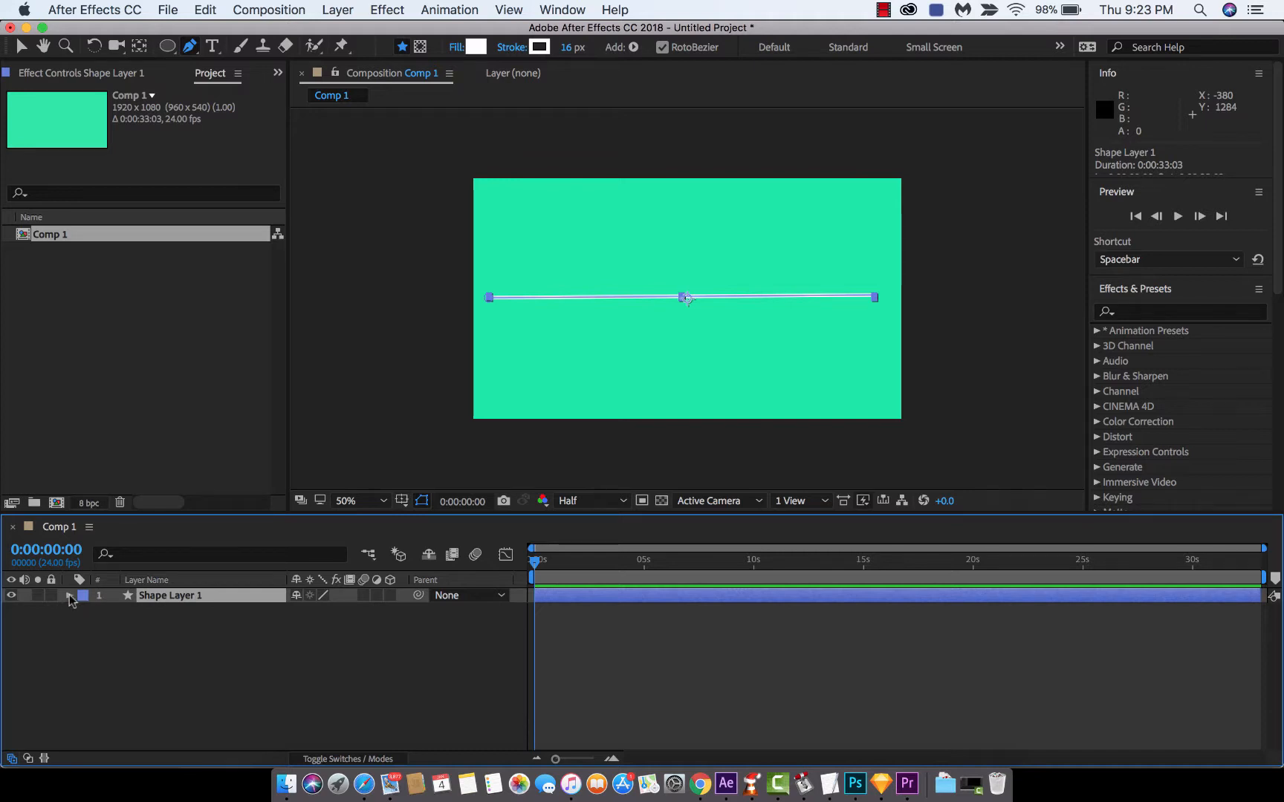
Step: Add a Wiggle Paths operator to Shape Layer 1's contents and reveal its default properties
left_click(70, 596)
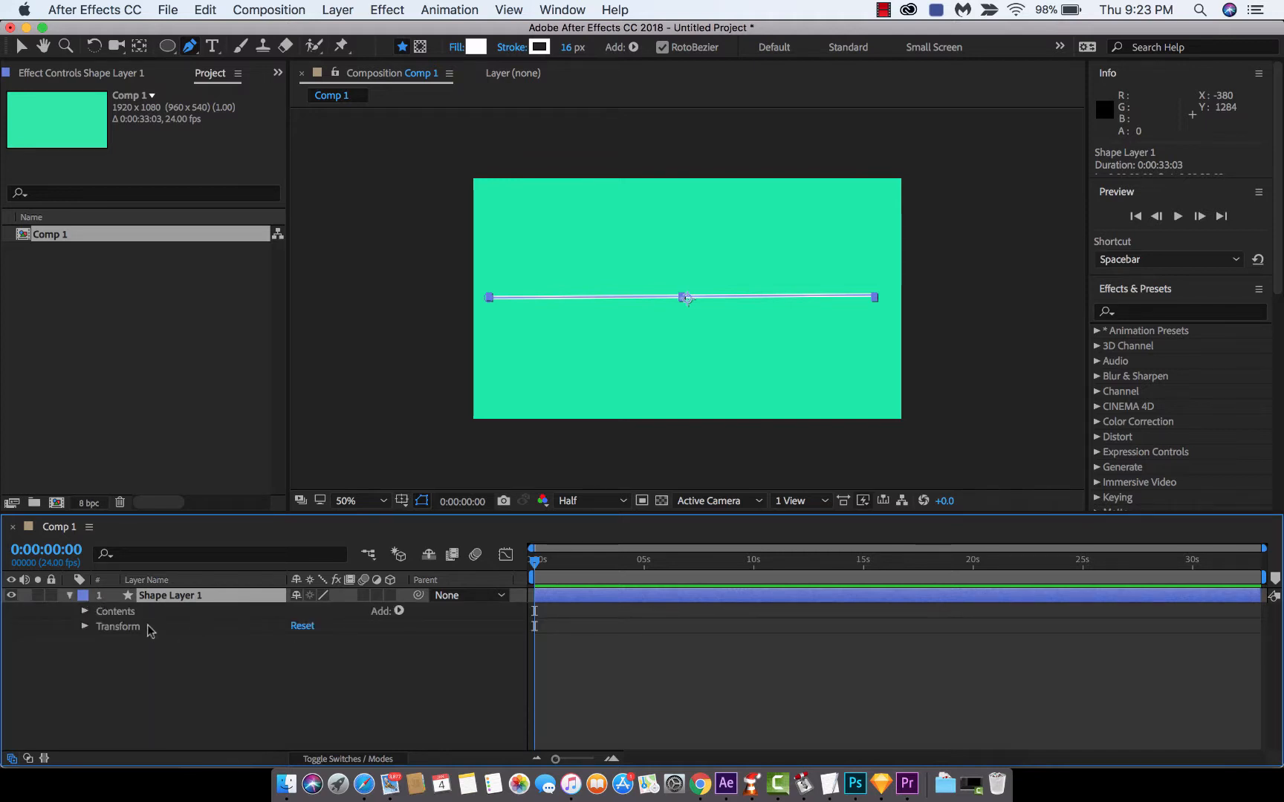
double_click(171, 596)
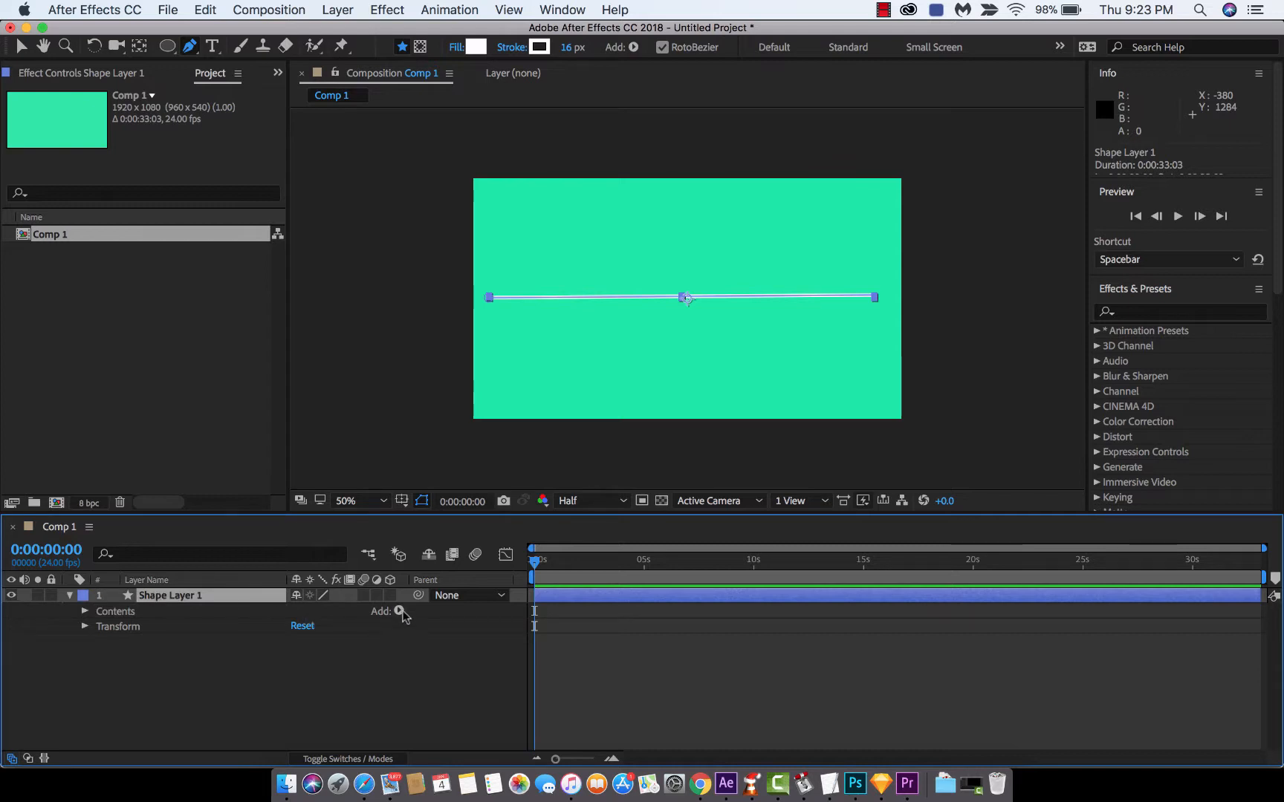
left_click(400, 612)
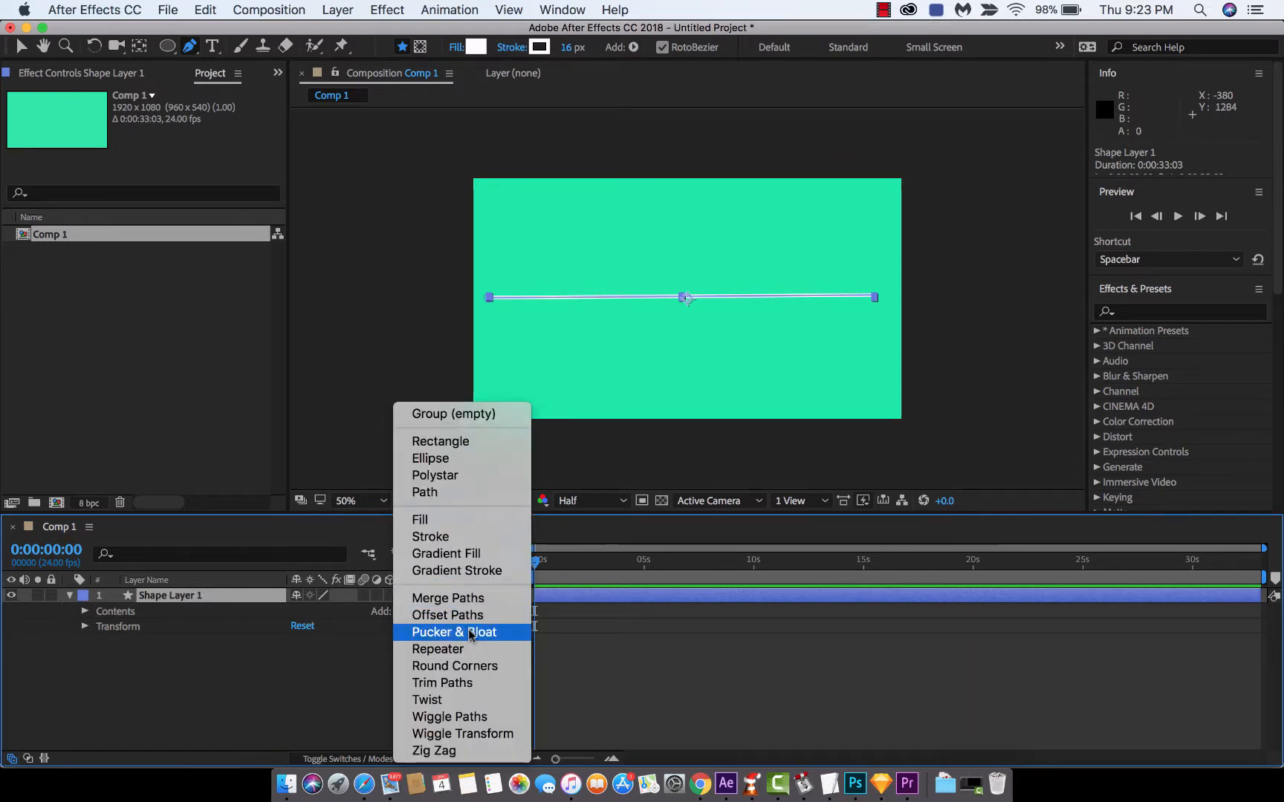
mouse_move(450, 716)
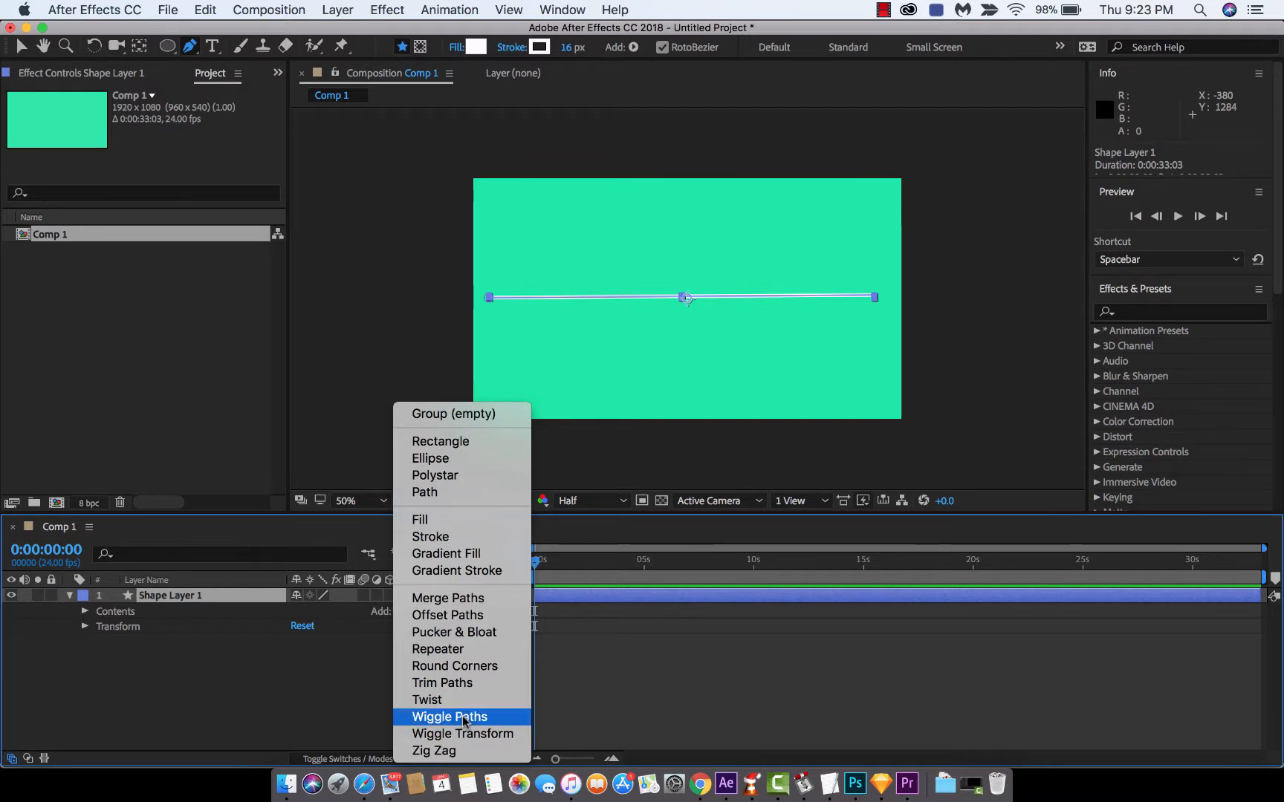
left_click(449, 716)
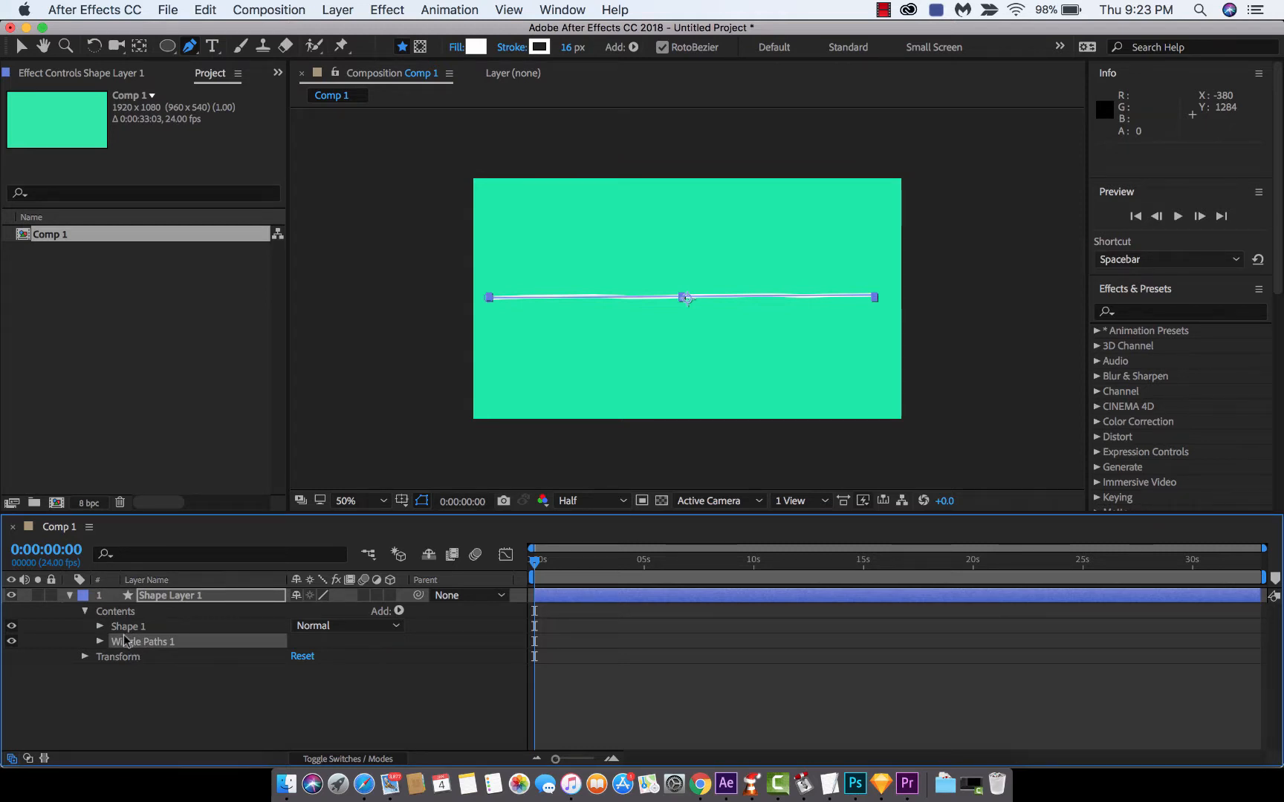
left_click(99, 640)
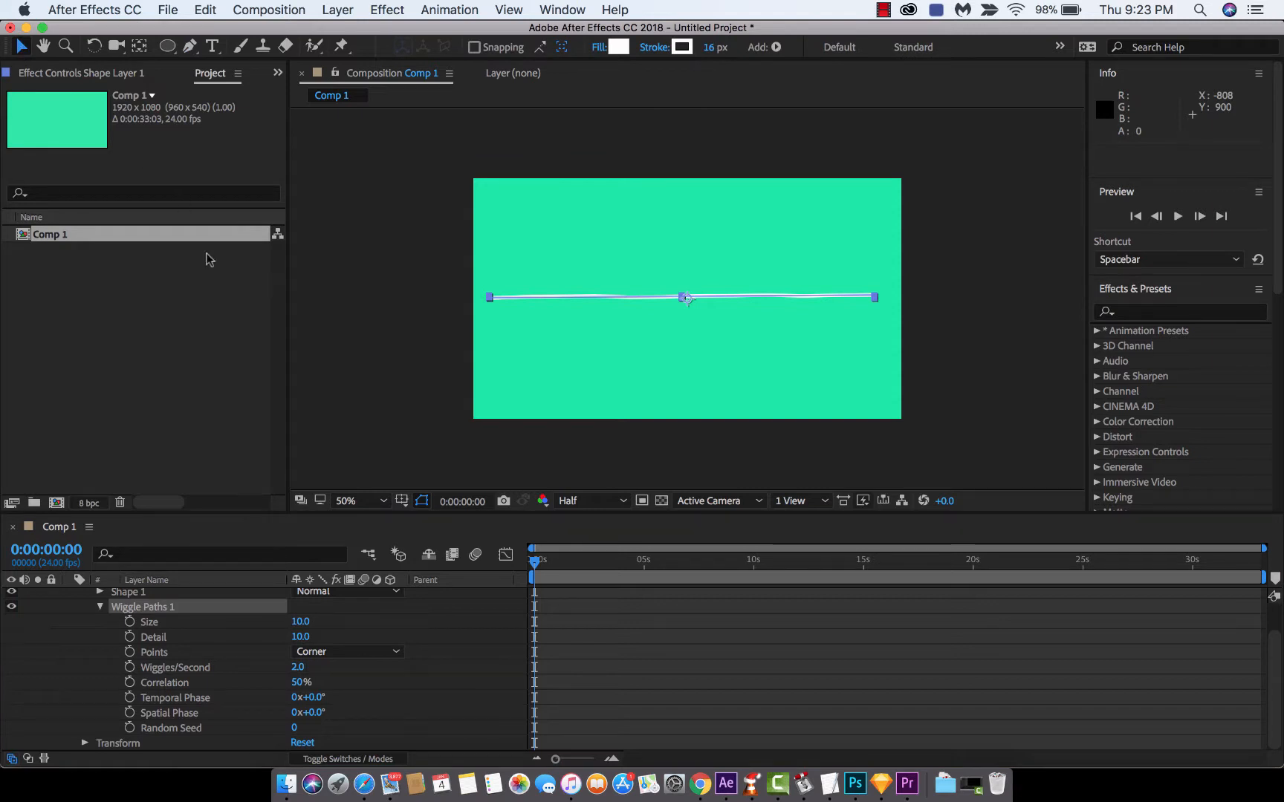
left_click(410, 419)
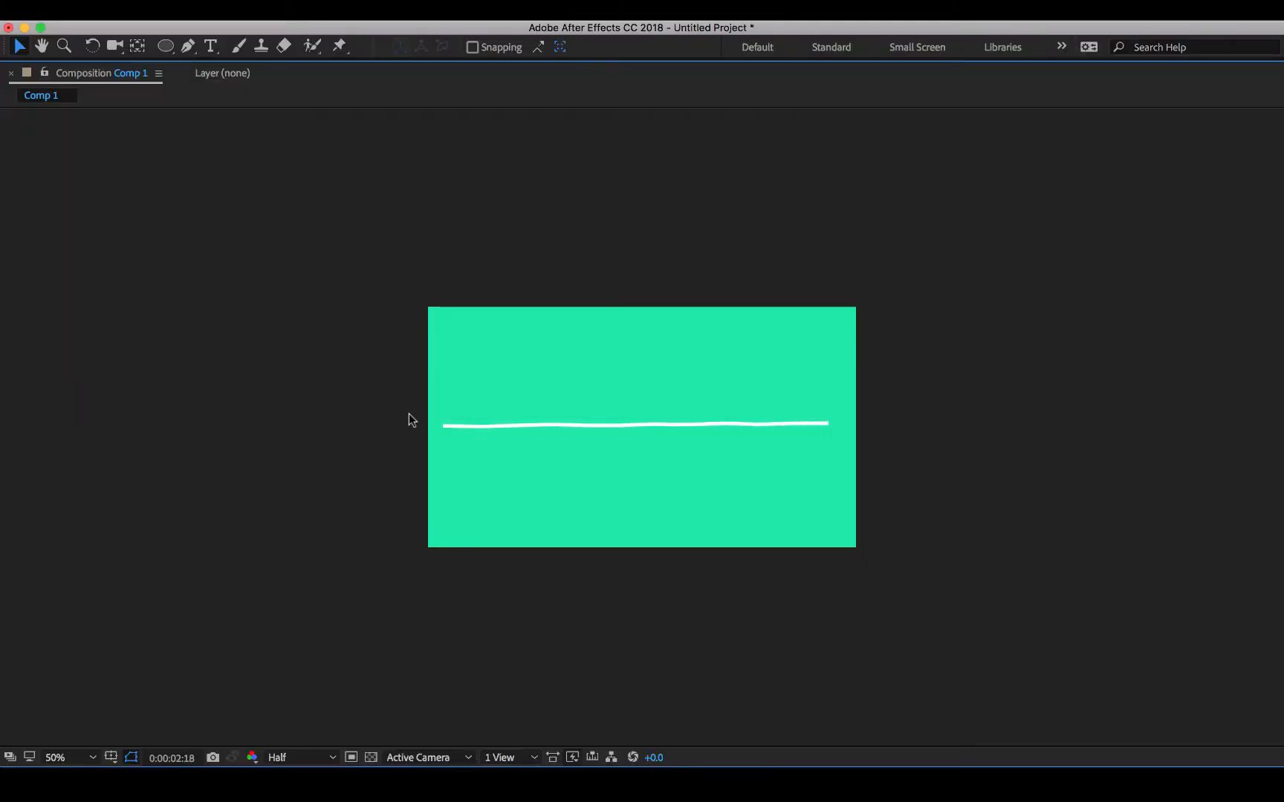
left_click(58, 757)
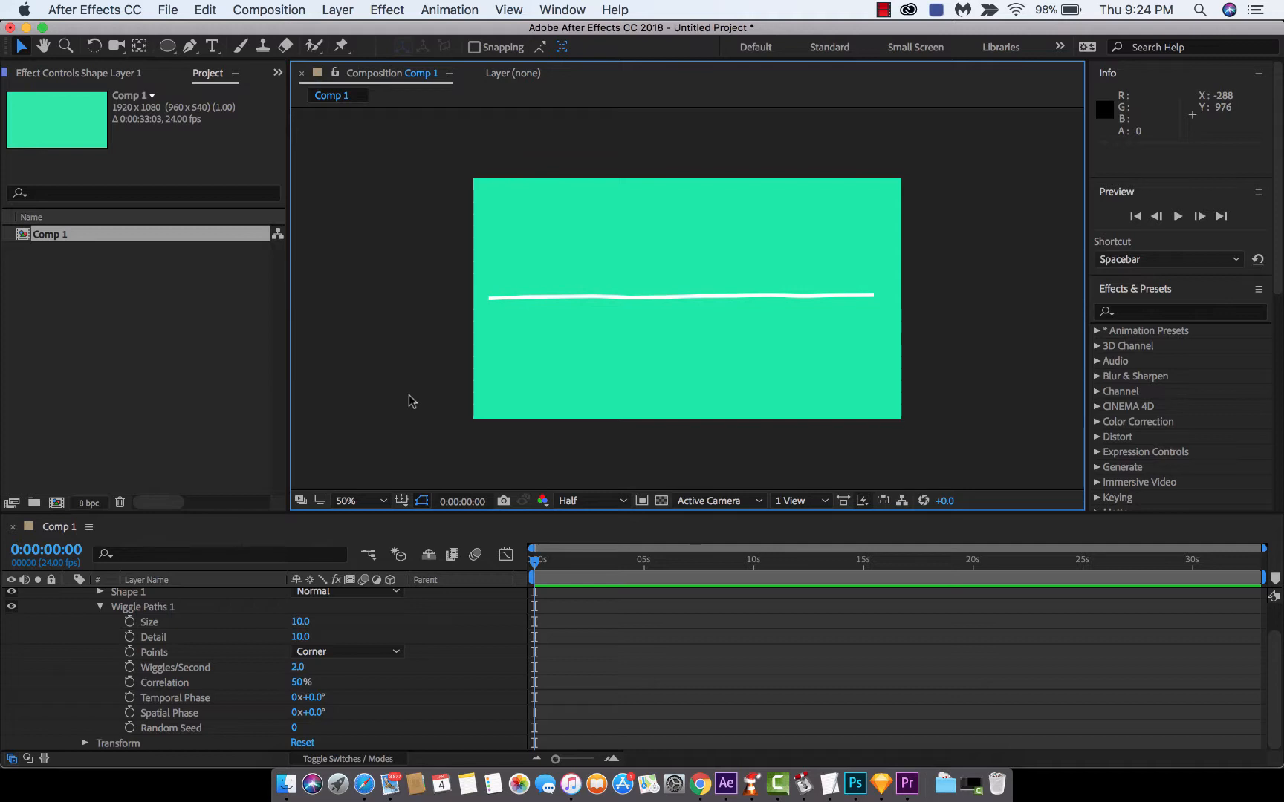
Step: Set Wiggle Paths to Size 254, Detail 72, 10 wiggles/second and preview the spiky waveform
left_click(143, 606)
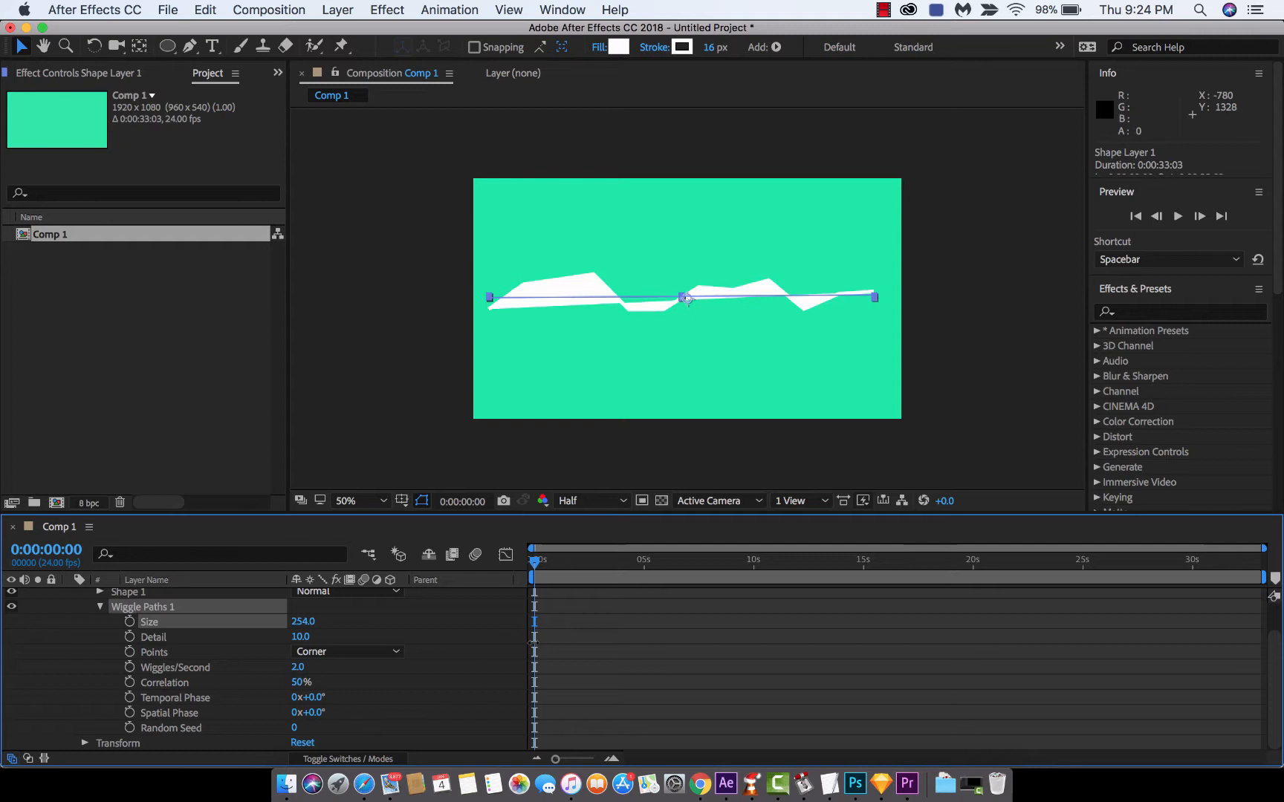
left_click(537, 576)
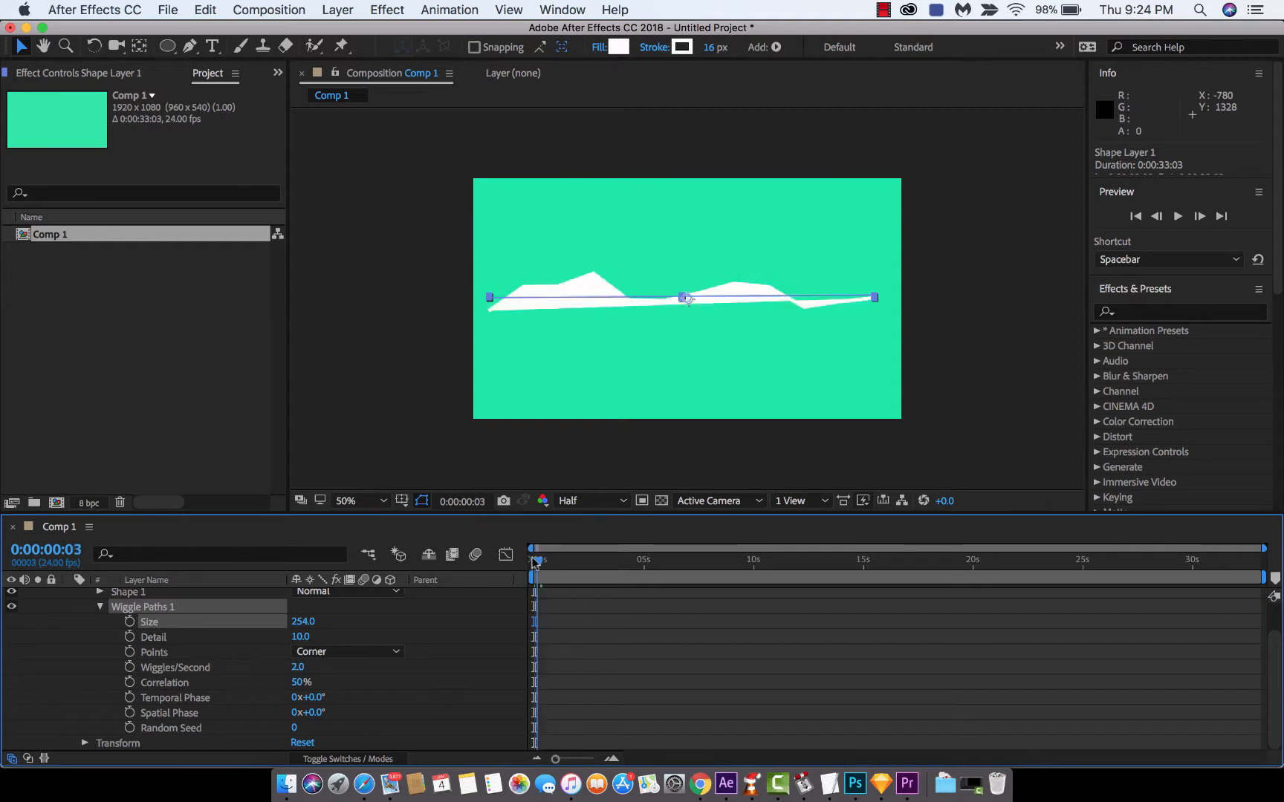
left_click(534, 548)
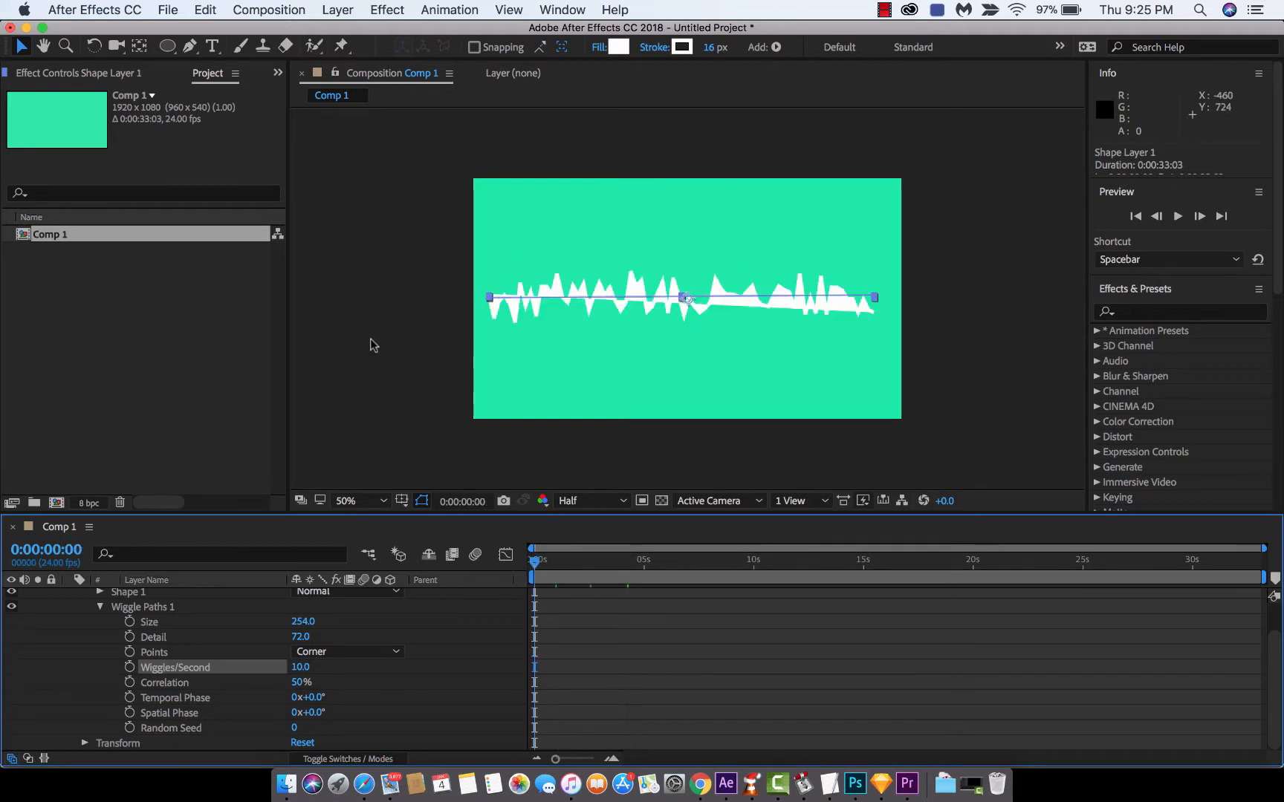
key("`")
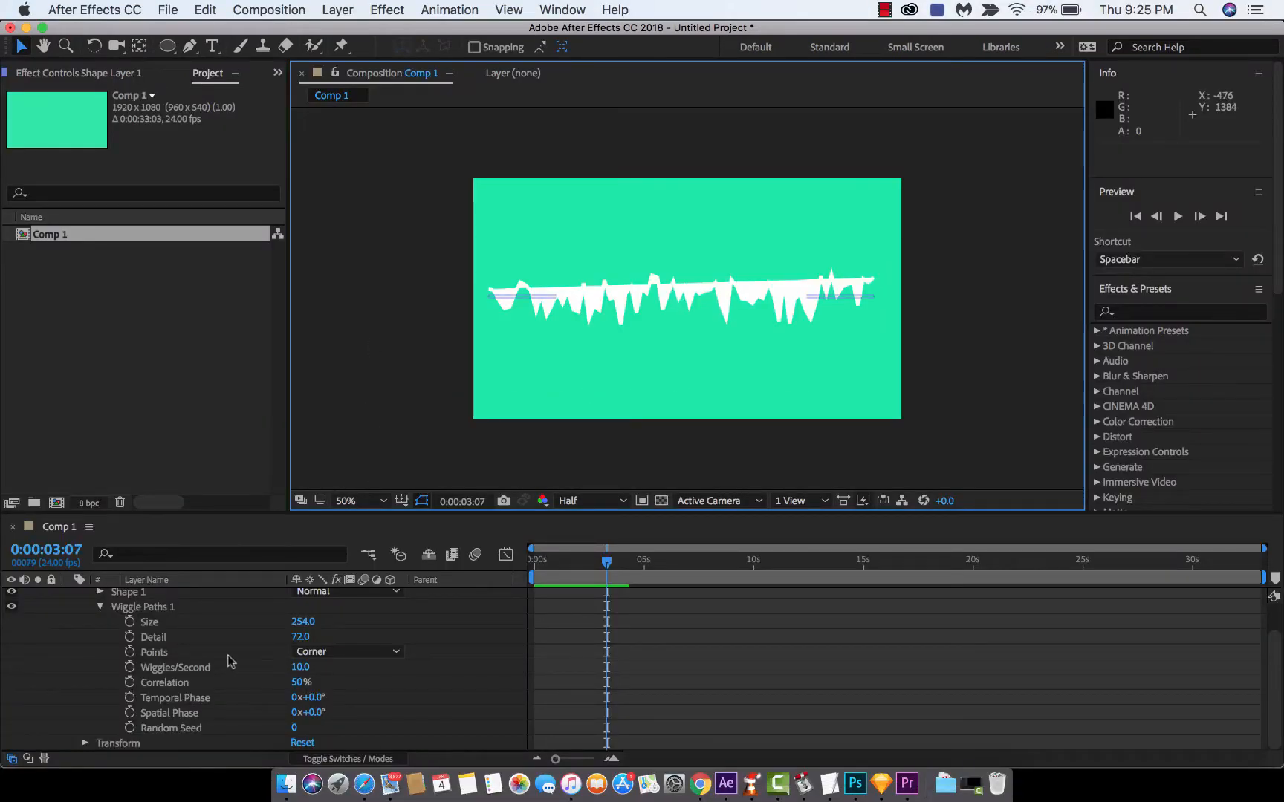
mouse_move(343, 651)
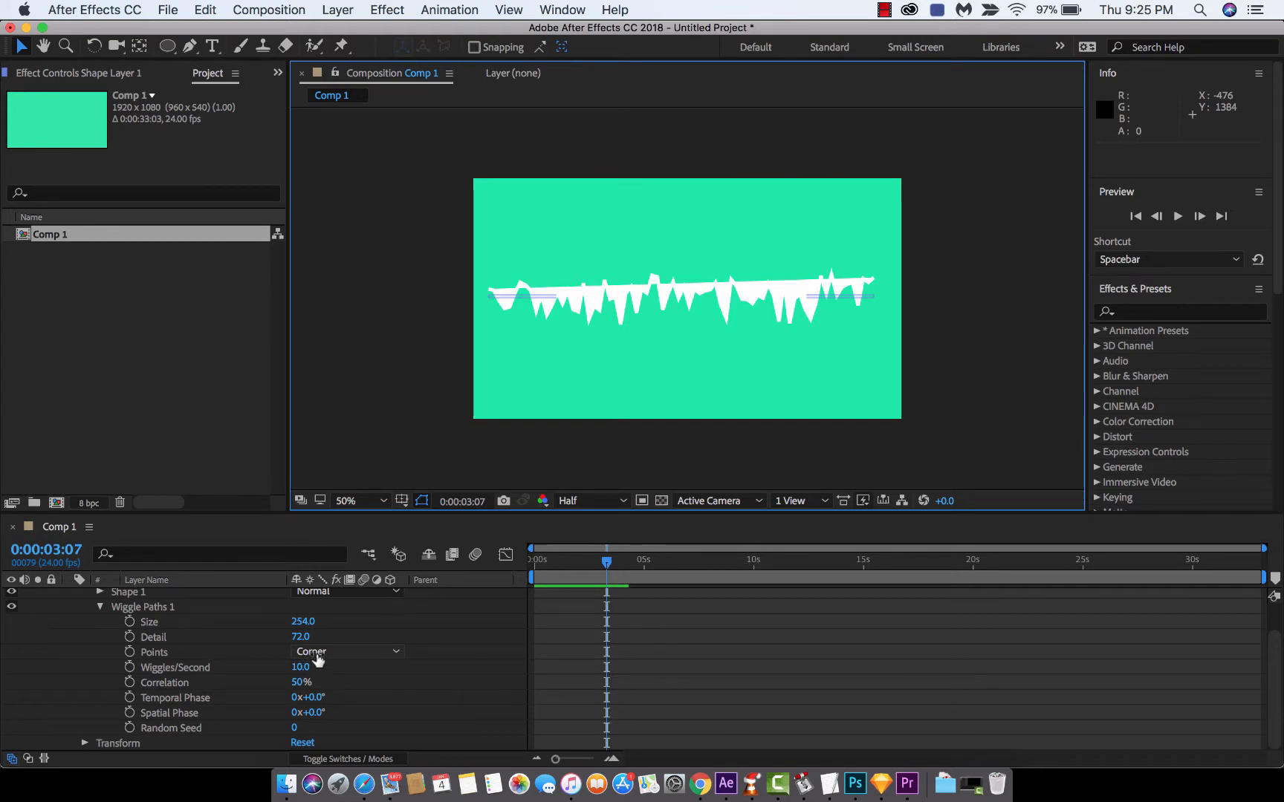
Step: Compare Smooth and Corner wiggle point types at 100% zoom, ending on Corner points
left_click(346, 650)
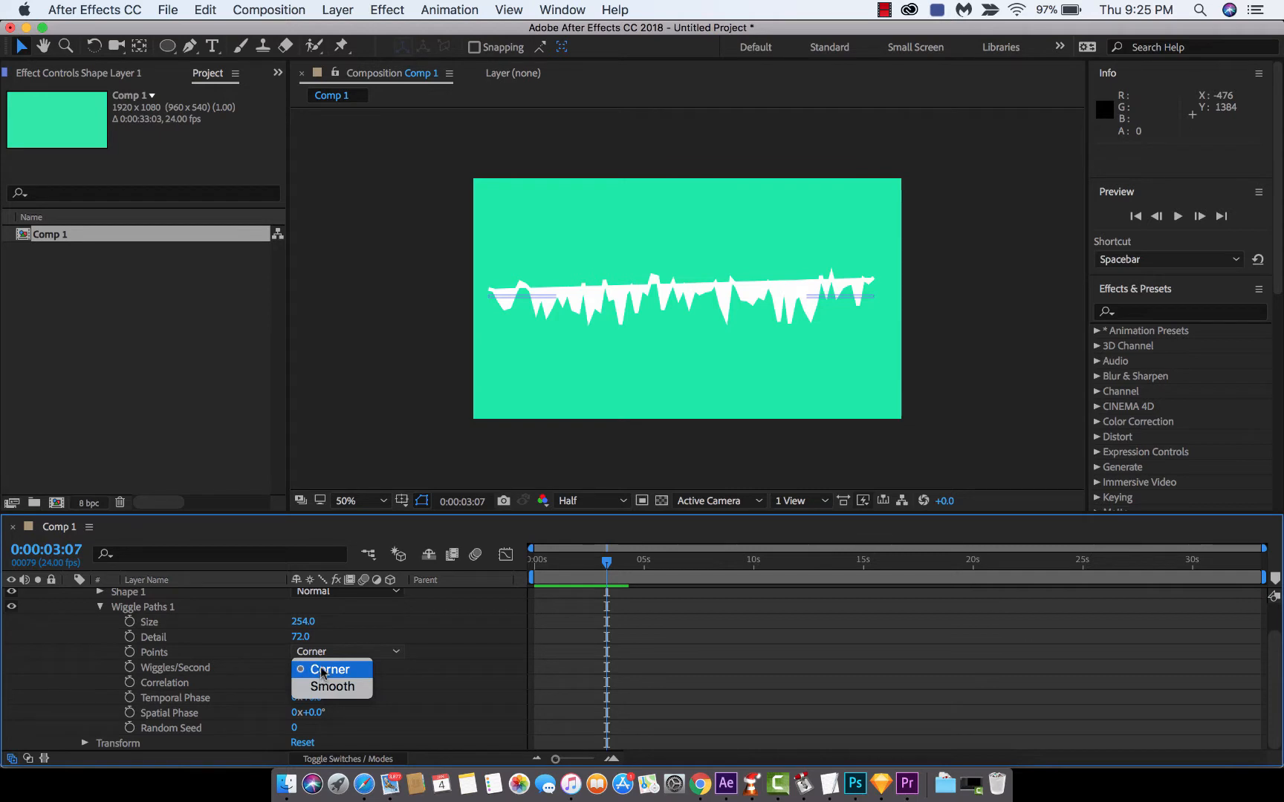
left_click(331, 686)
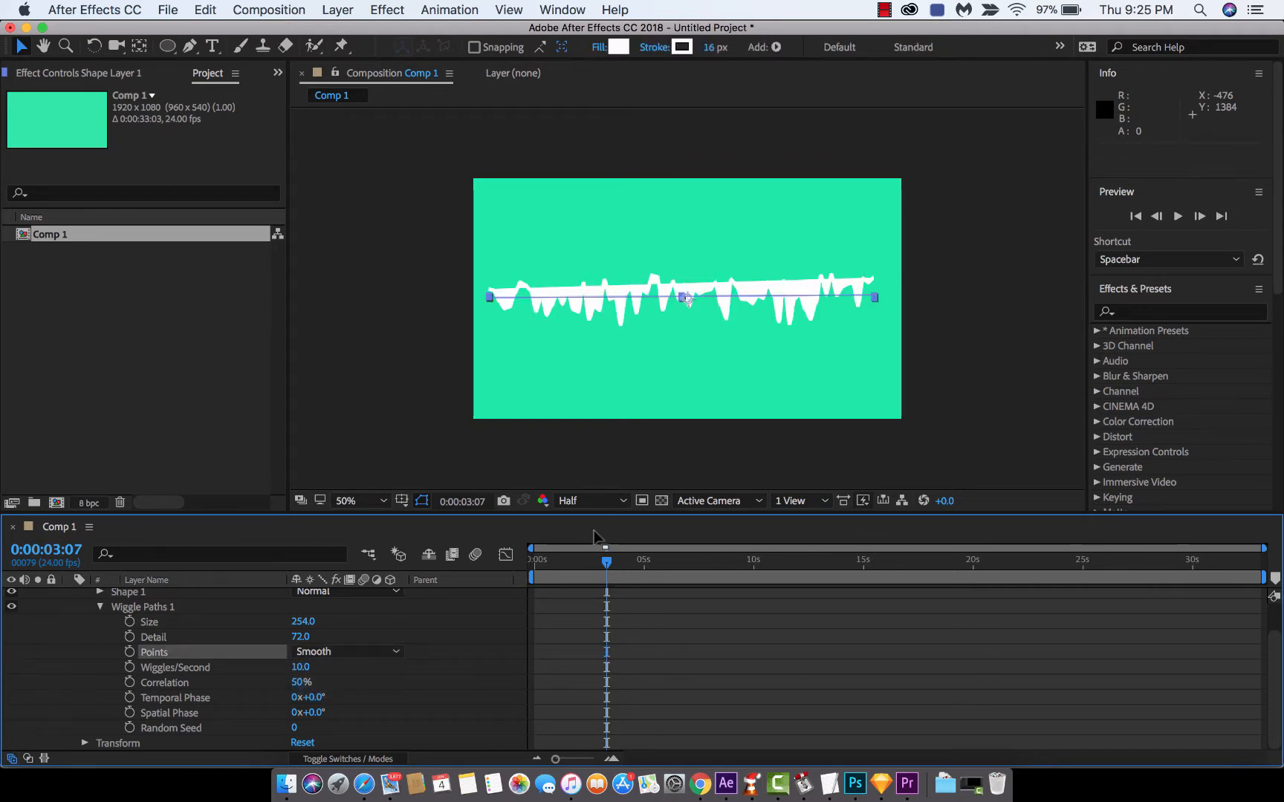
left_click(345, 500)
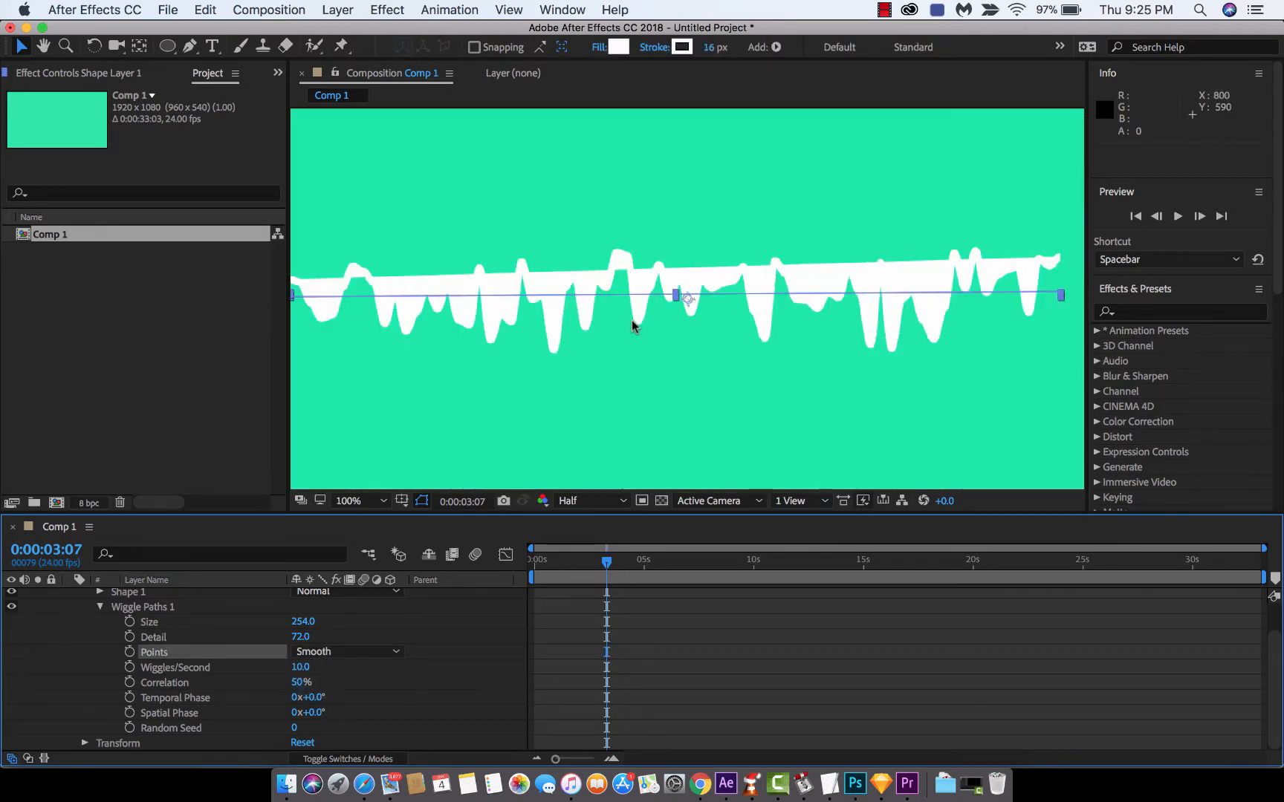
mouse_move(341, 643)
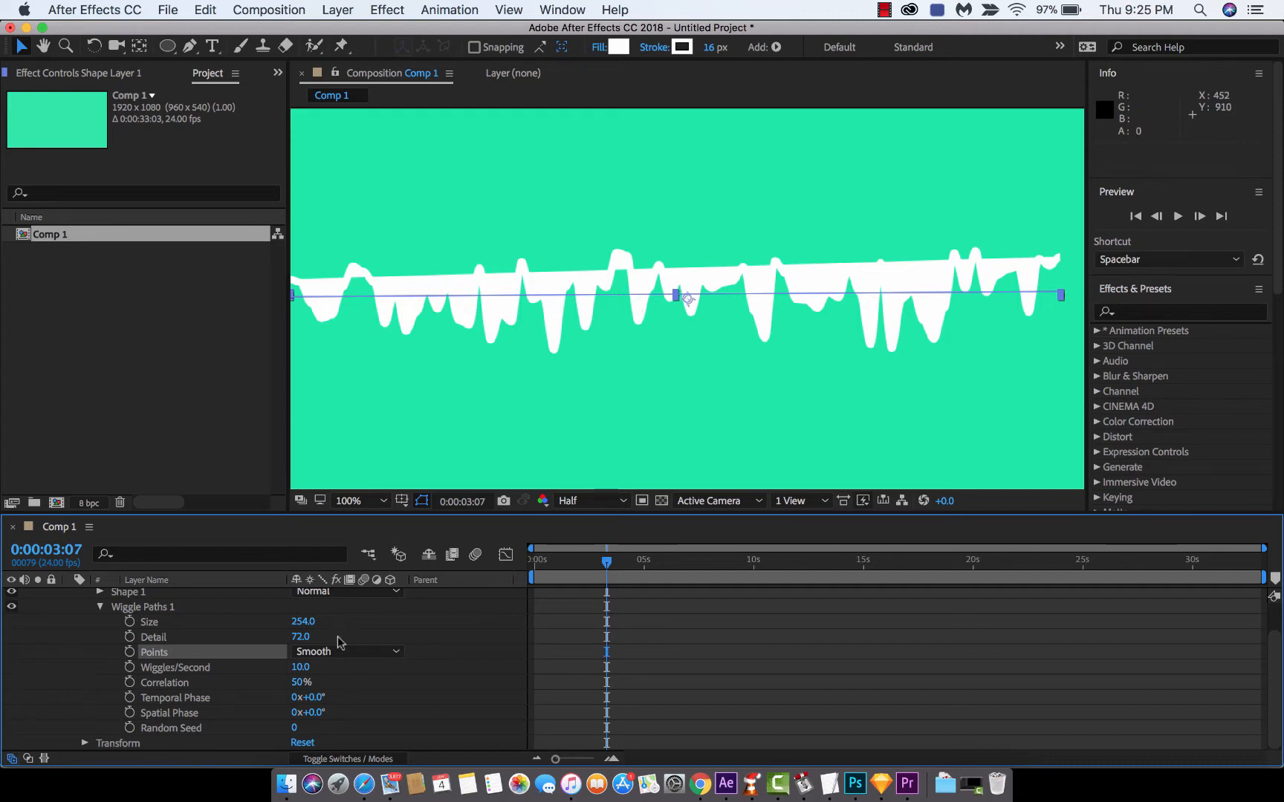
left_click(346, 650)
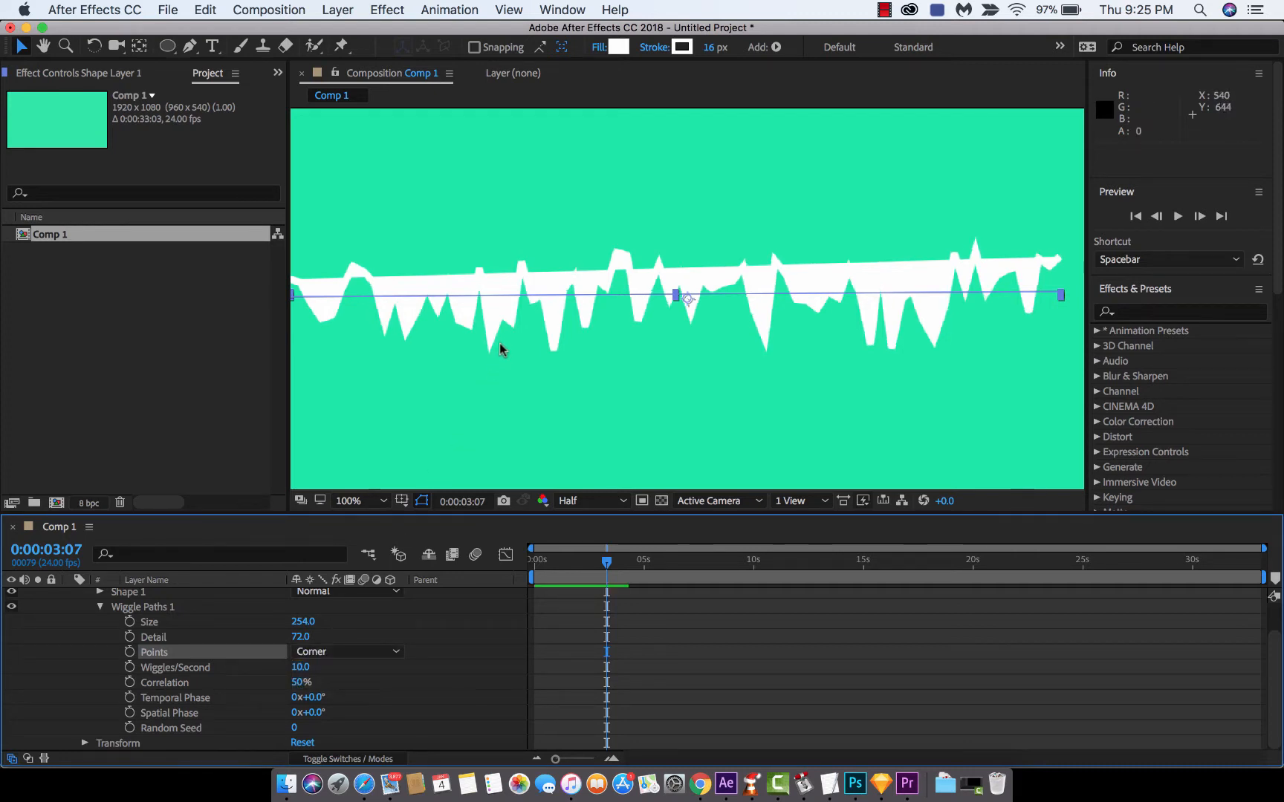
mouse_move(488, 352)
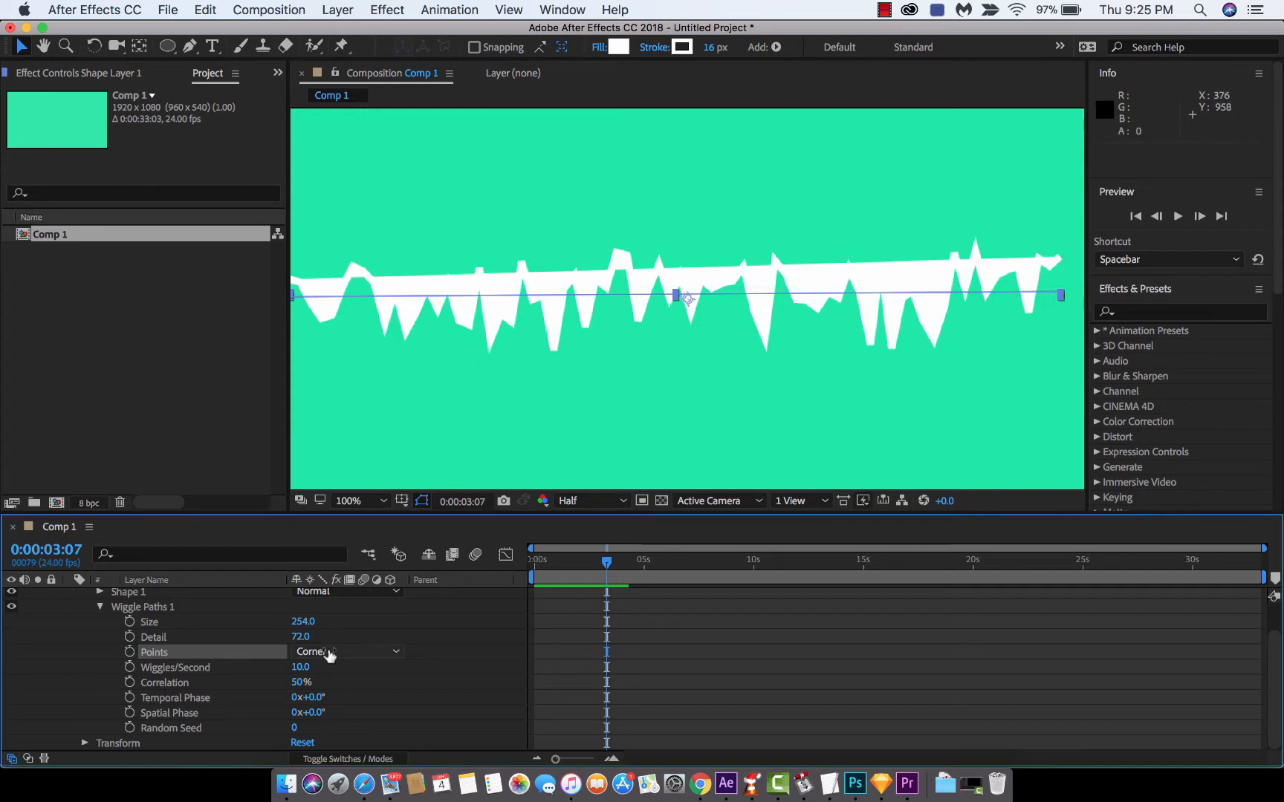
left_click(348, 651)
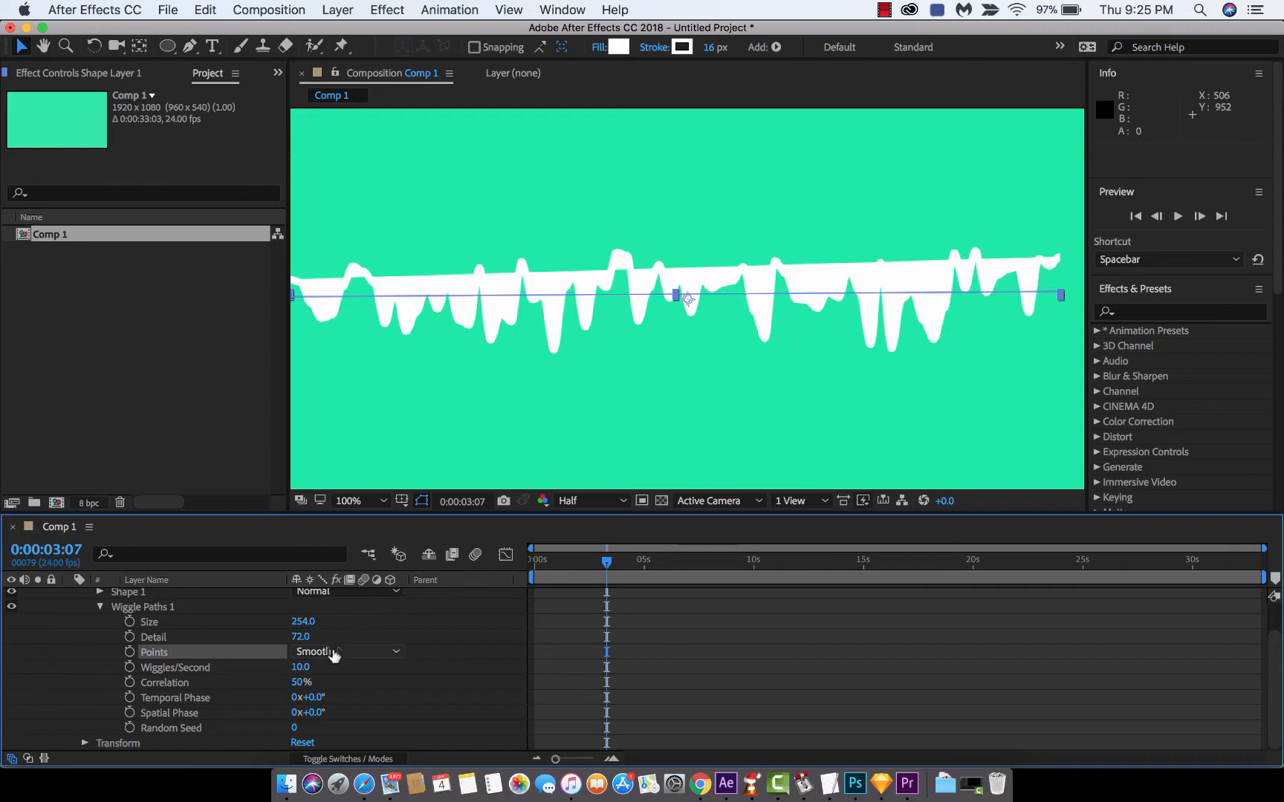
left_click(348, 651)
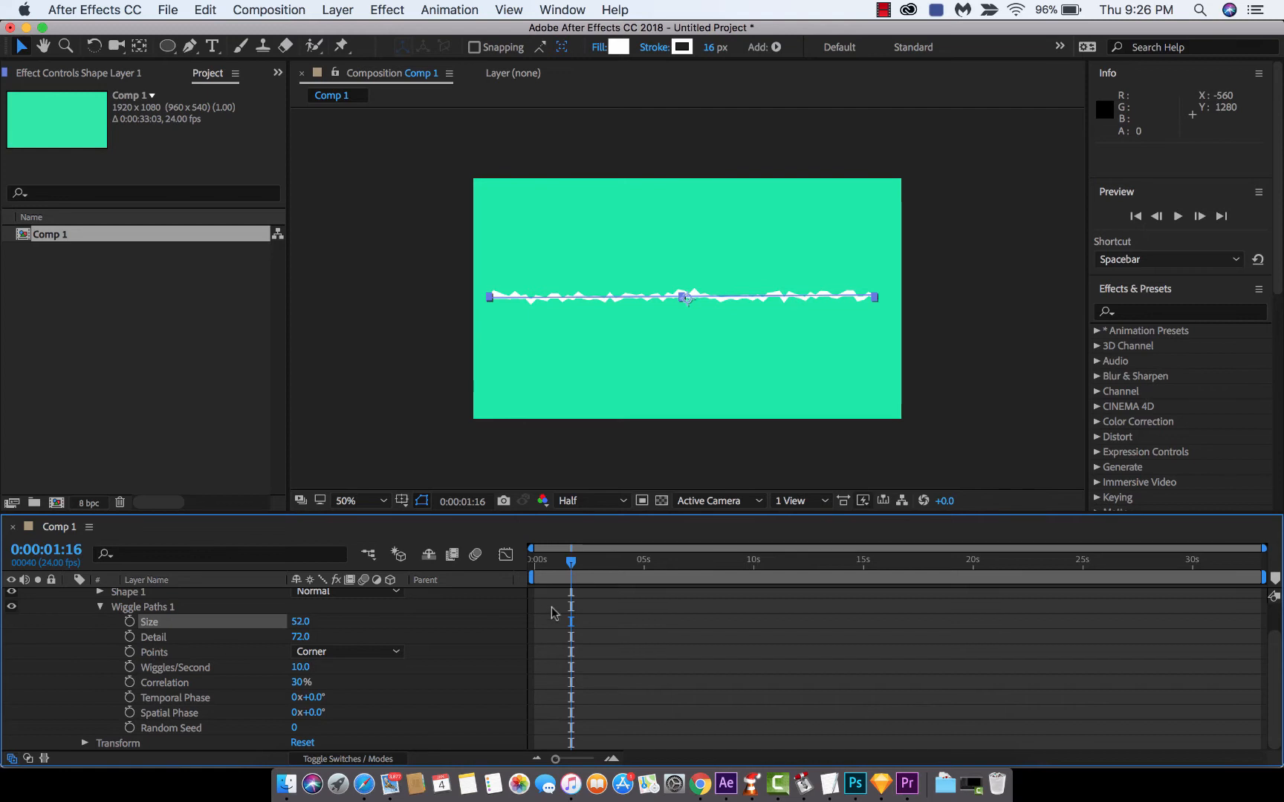
Step: Refine the wiggle to Size 29, Detail 86, Correlation 30% and 18 wiggles/second
left_click(366, 501)
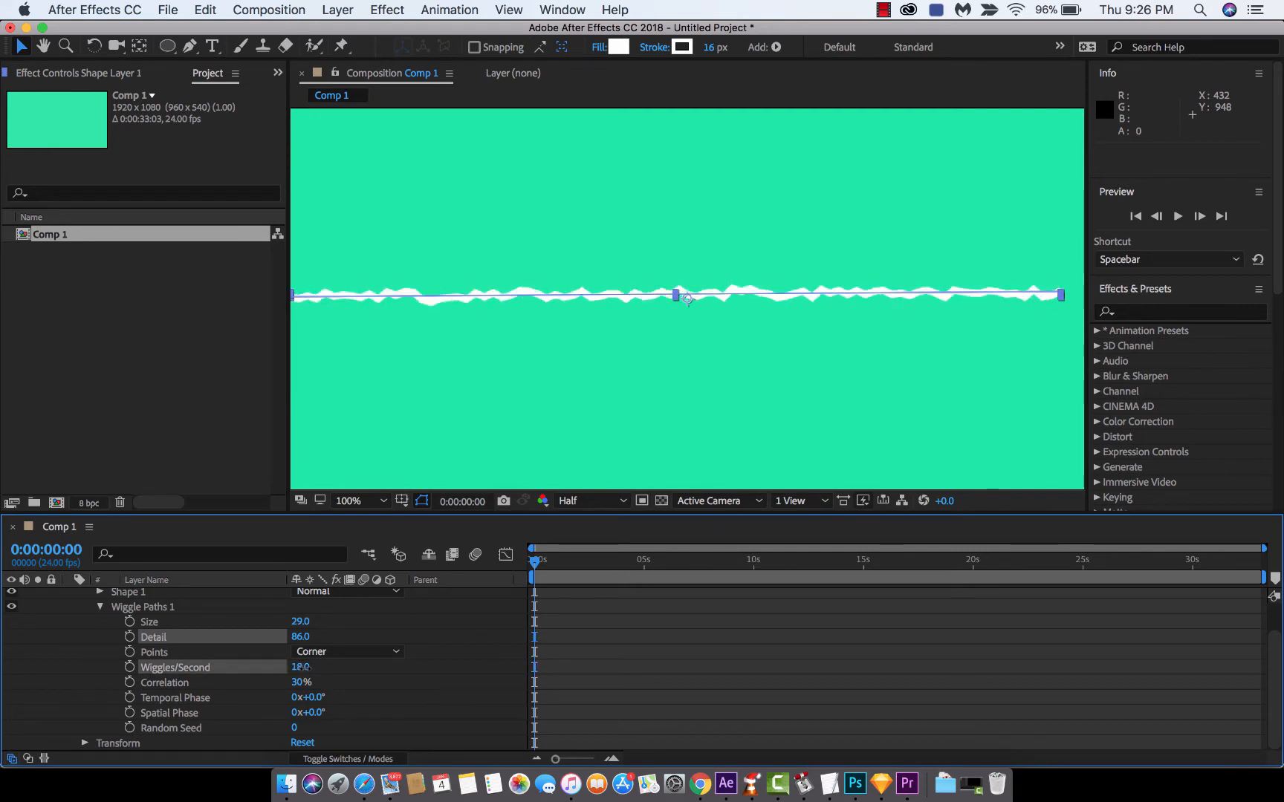
left_click(349, 500)
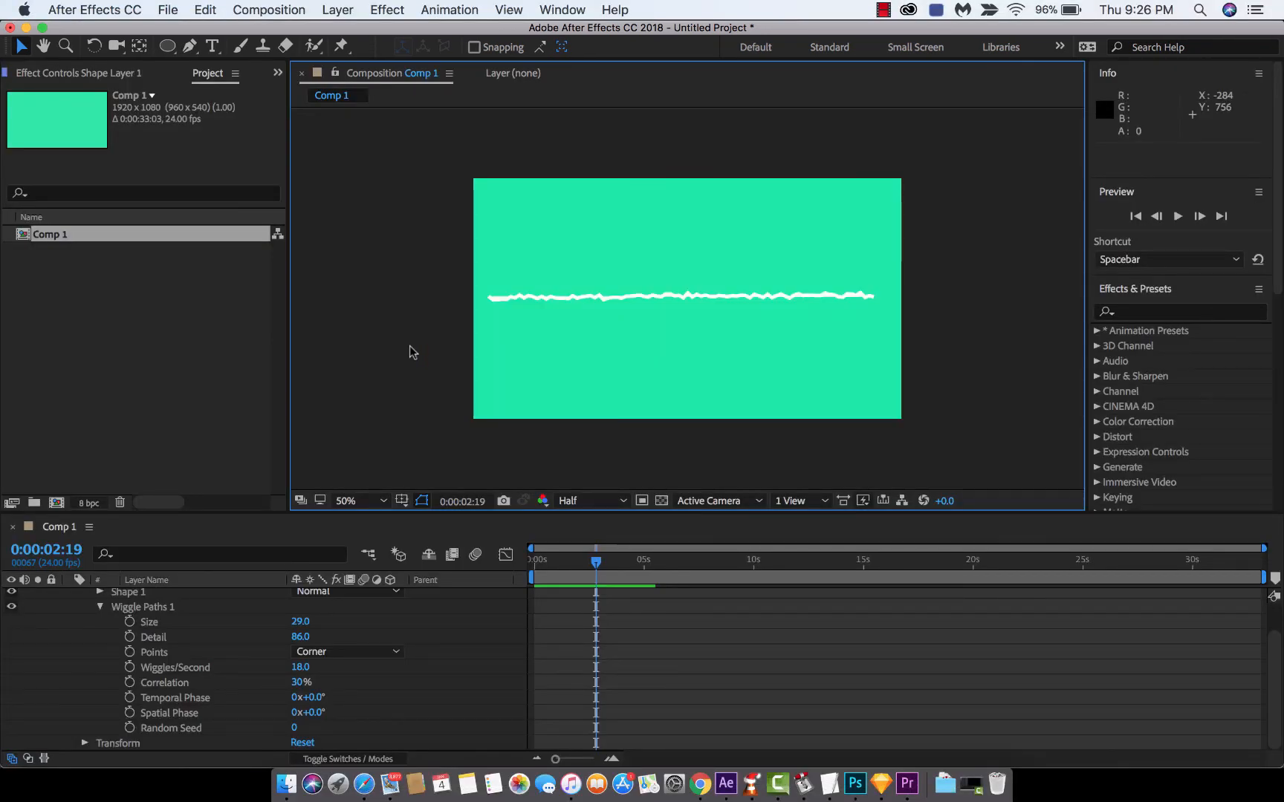
mouse_move(900, 9)
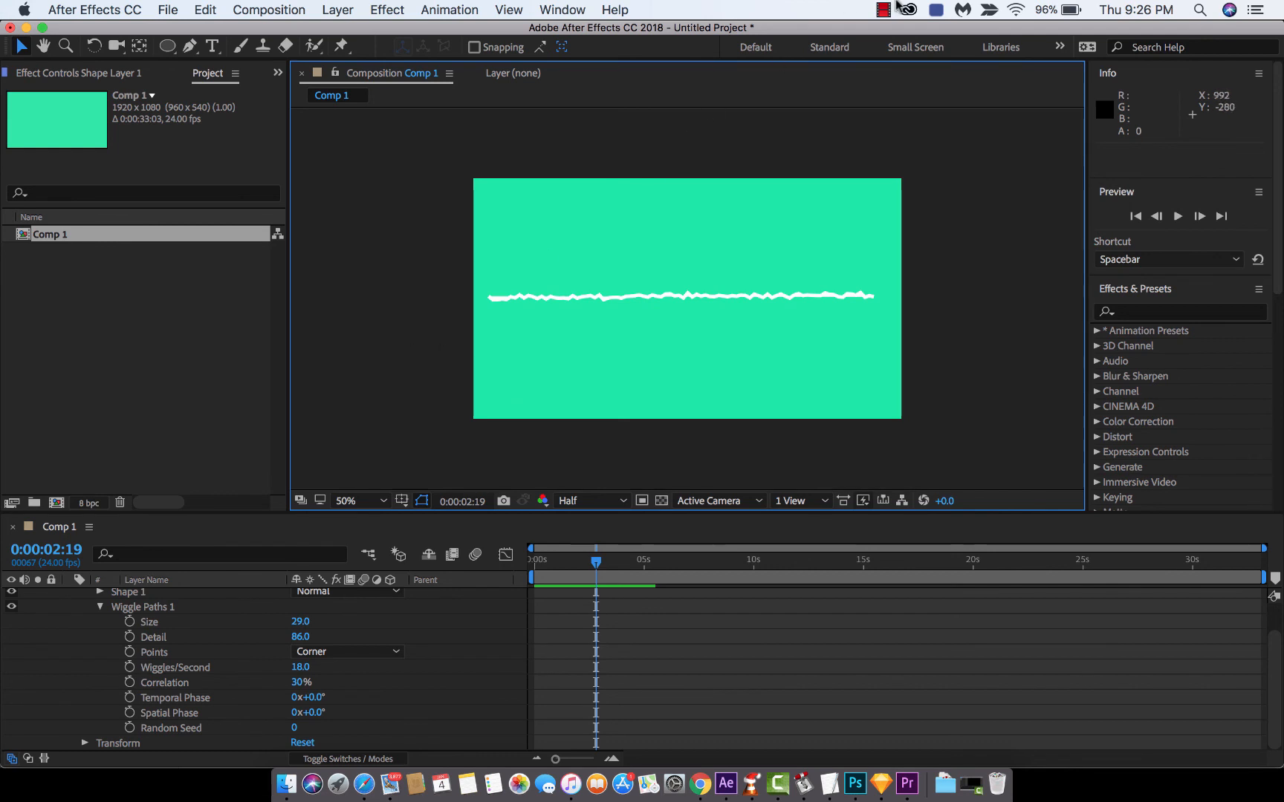
left_click(880, 9)
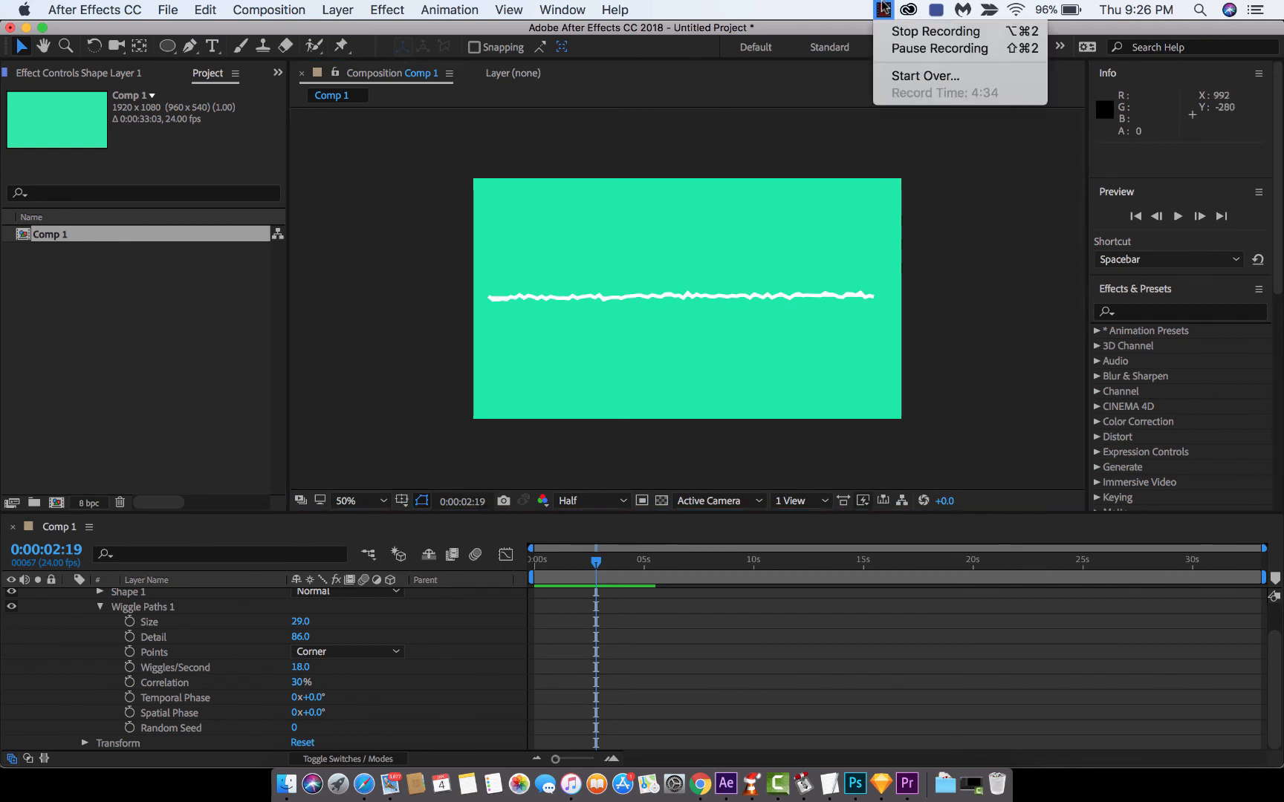